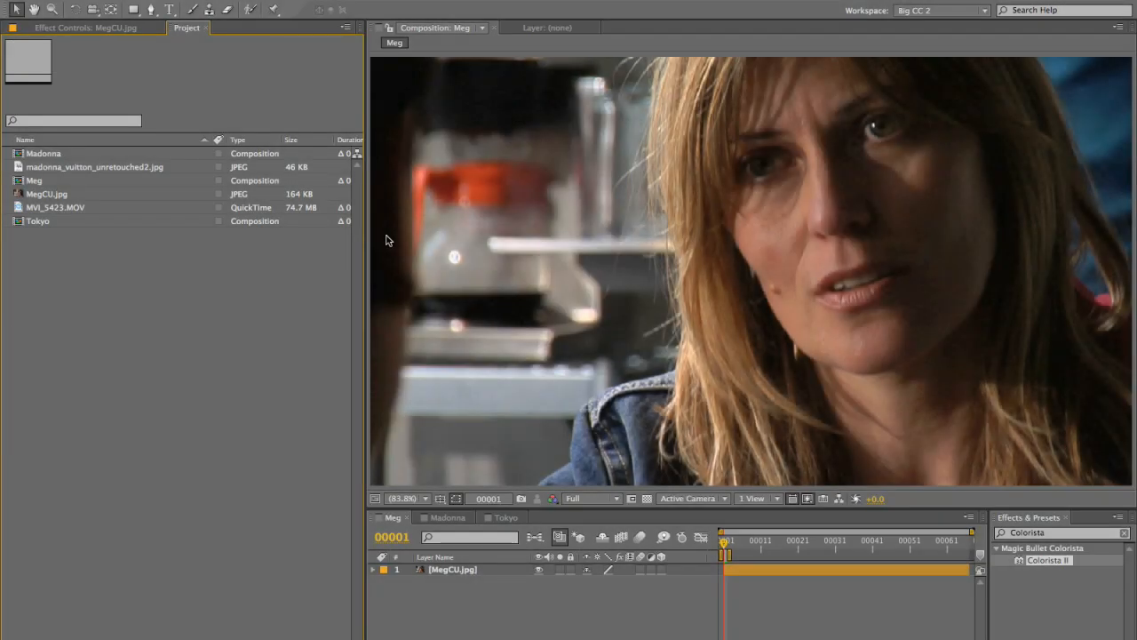
{"action": "mouse_move", "coordinate": [569, 433]}
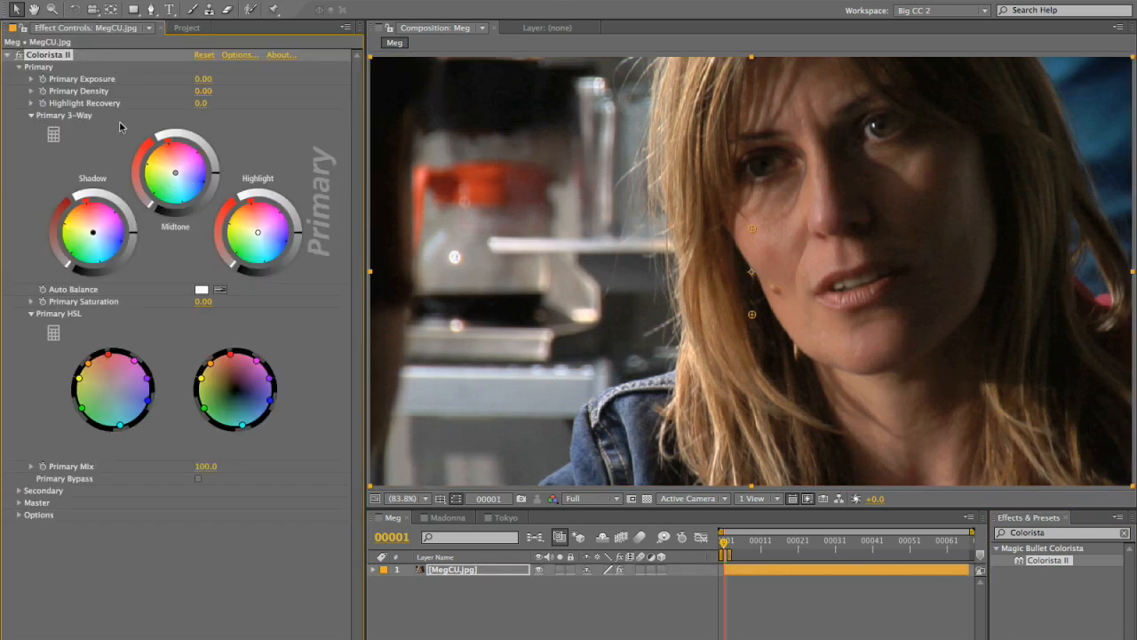
Collapse Colorista II's Primary section, expand Secondary, and reveal the Pop slider.
{"action": "left_click", "coordinate": [20, 66]}
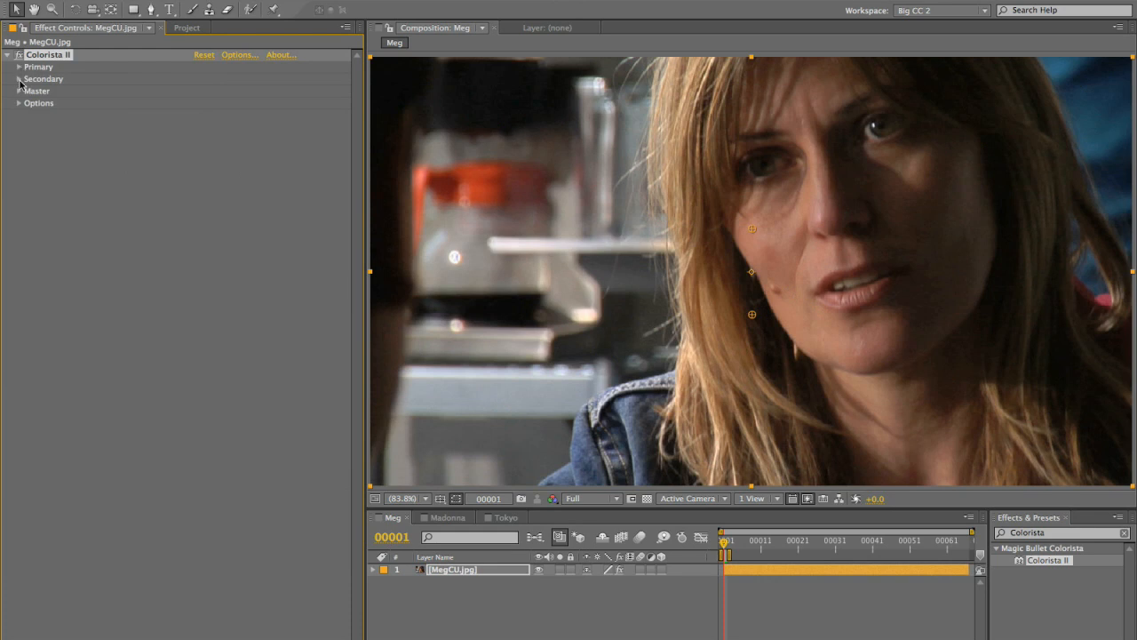
{"action": "left_click", "coordinate": [20, 78]}
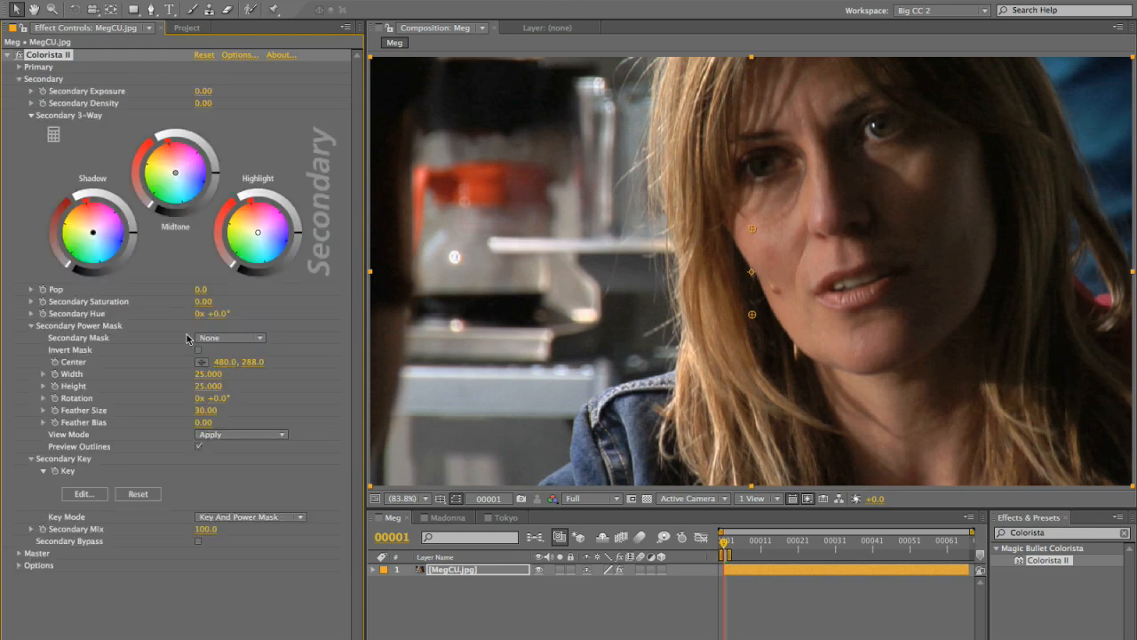
{"action": "left_click", "coordinate": [31, 289]}
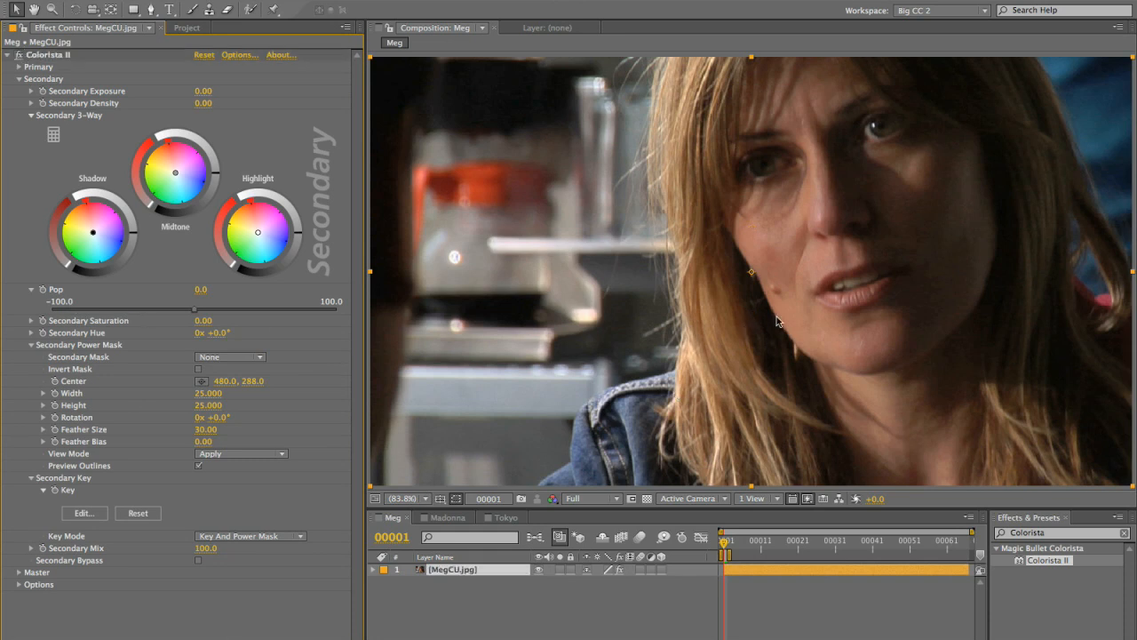
{"action": "mouse_move", "coordinate": [811, 335]}
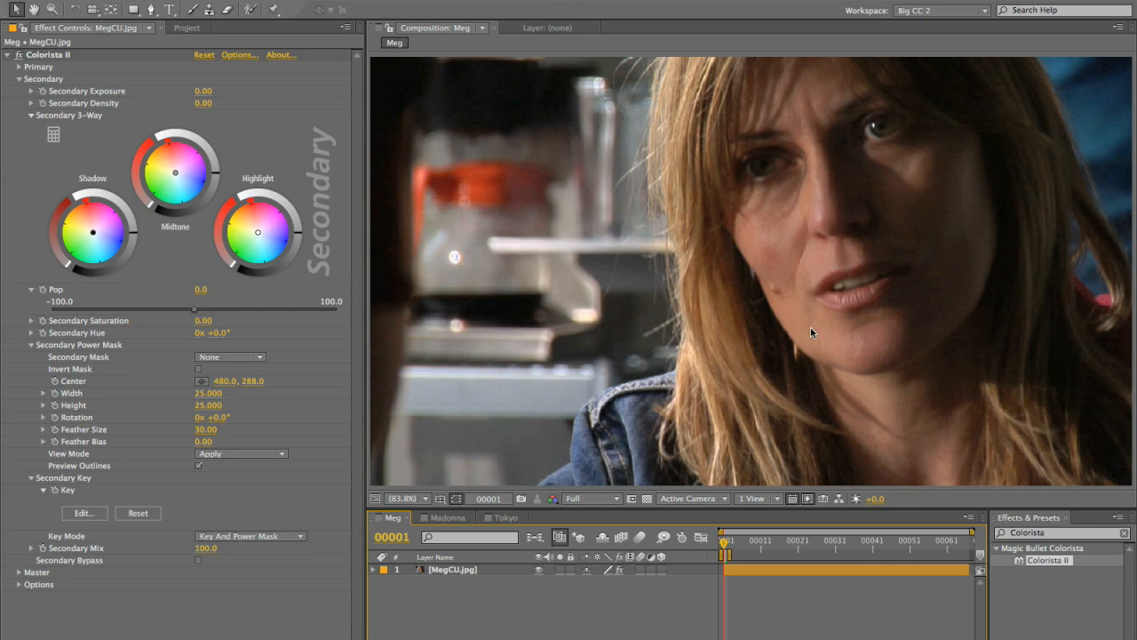
{"action": "mouse_move", "coordinate": [807, 333]}
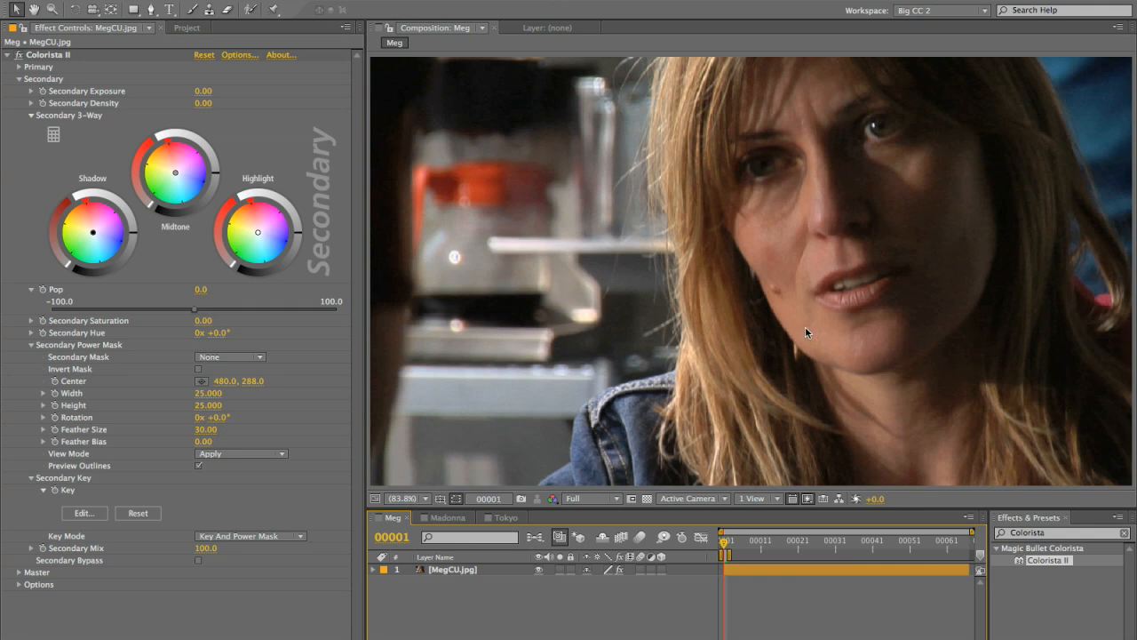
{"action": "mouse_move", "coordinate": [426, 342]}
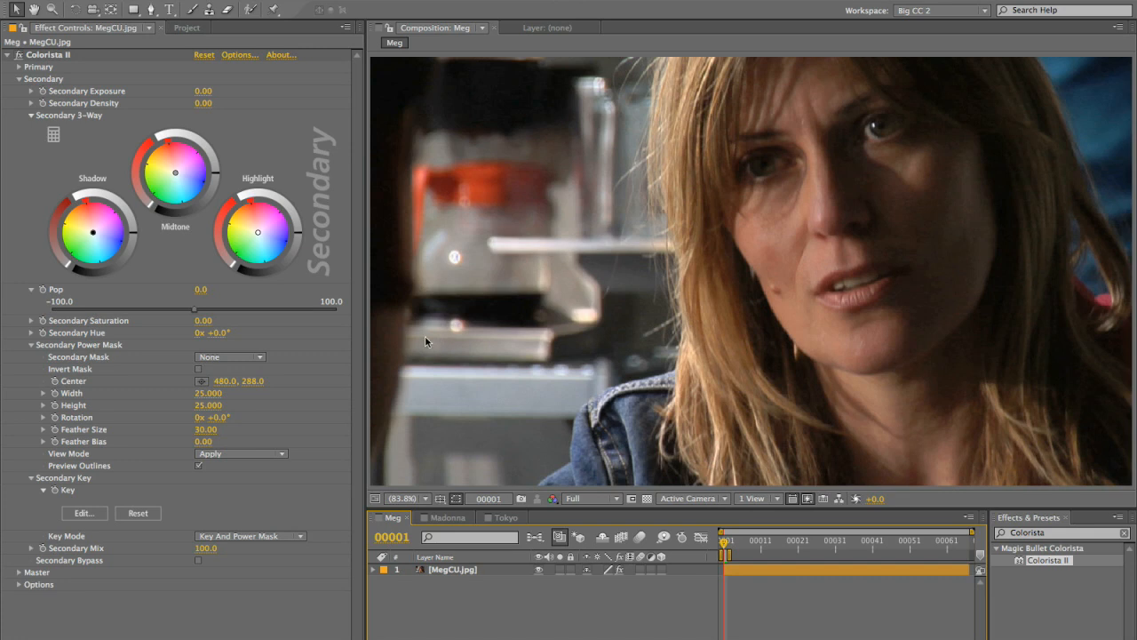
{"action": "mouse_move", "coordinate": [196, 314]}
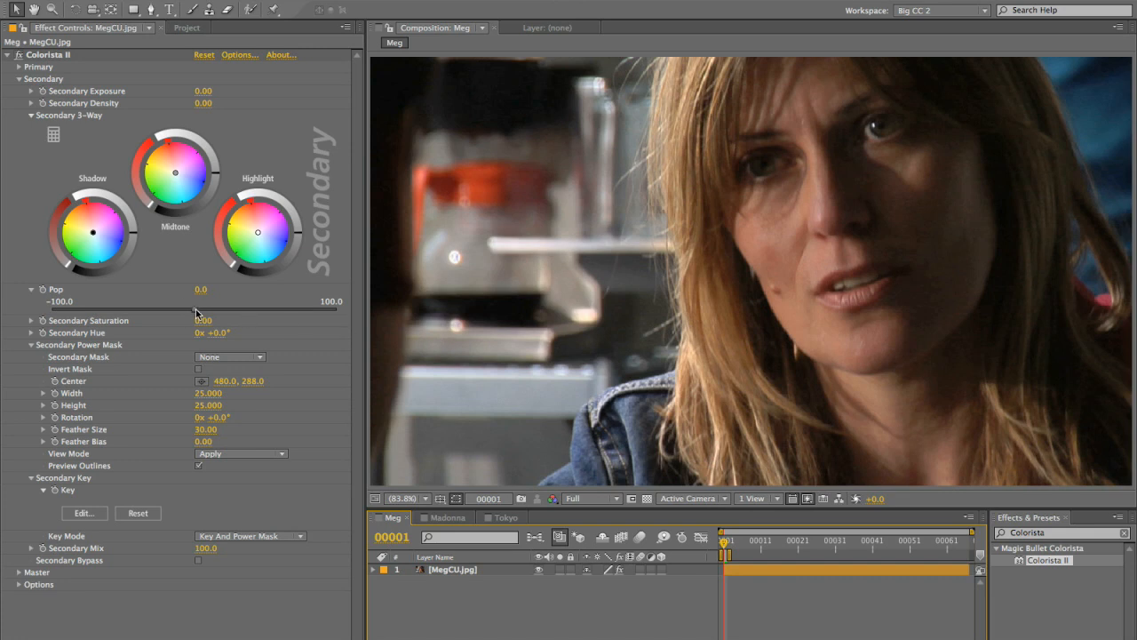
{"action": "mouse_move", "coordinate": [766, 287]}
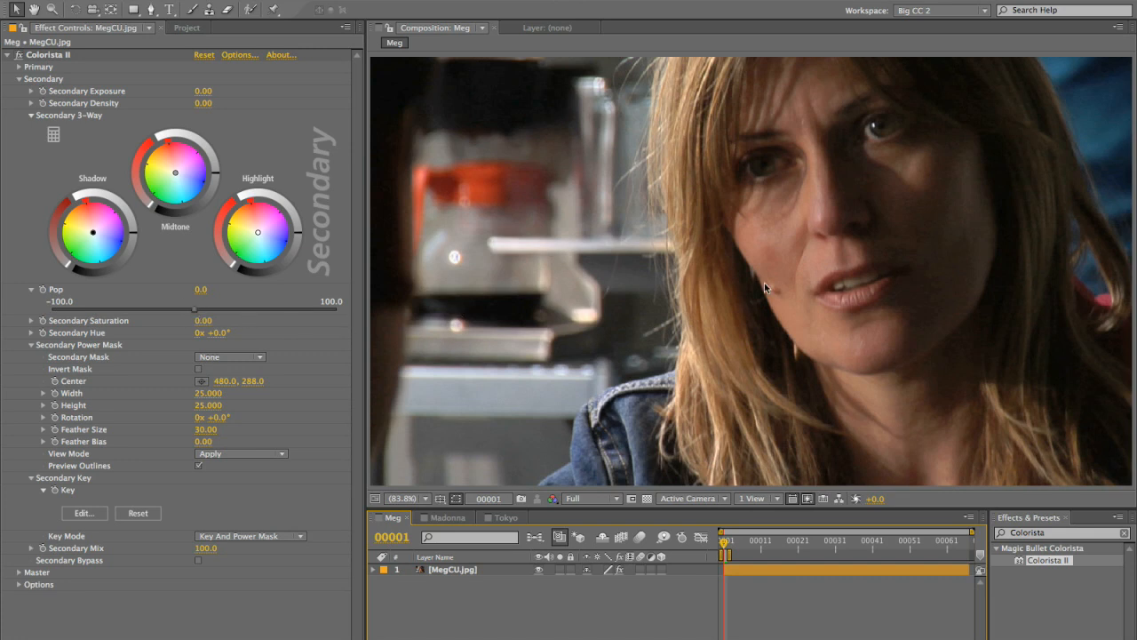
{"action": "mouse_move", "coordinate": [780, 276]}
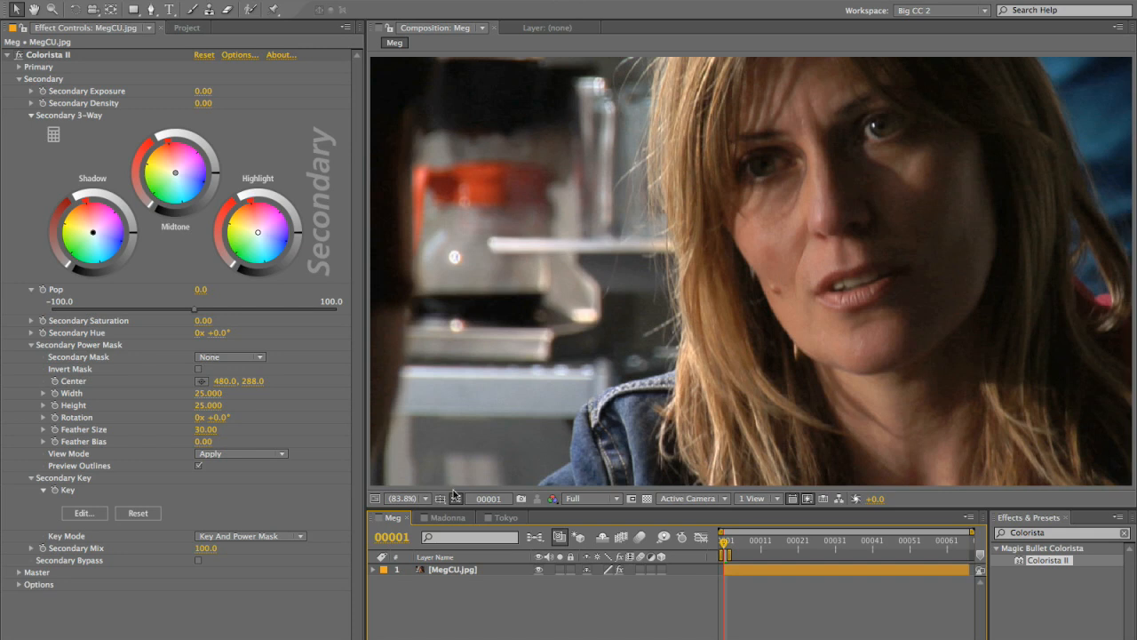
{"action": "mouse_move", "coordinate": [253, 322]}
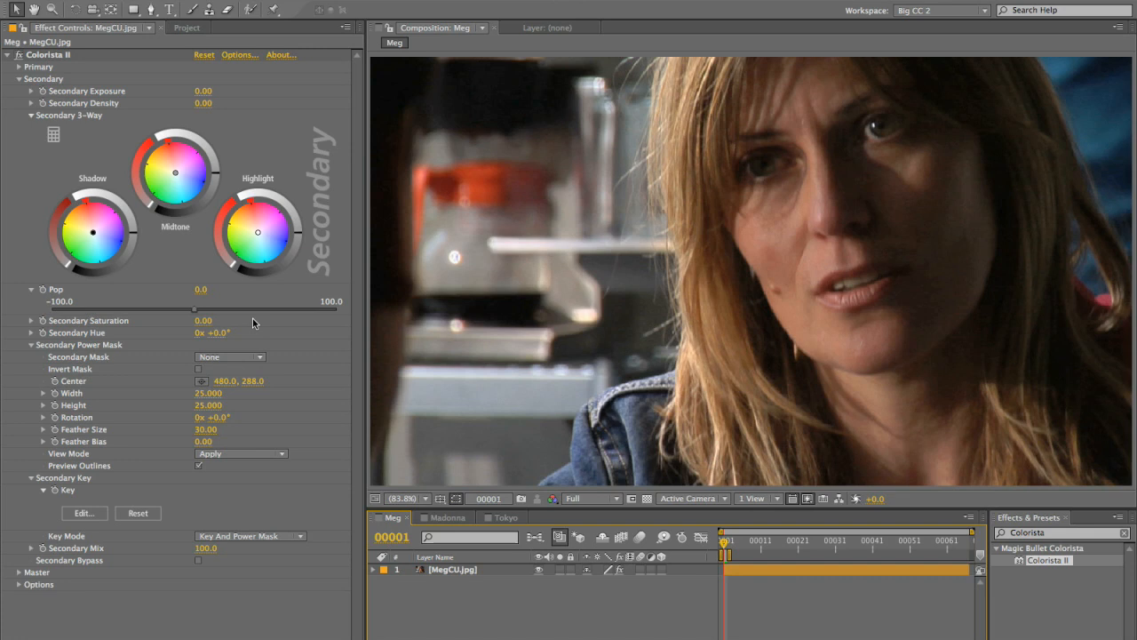
{"action": "mouse_move", "coordinate": [189, 313]}
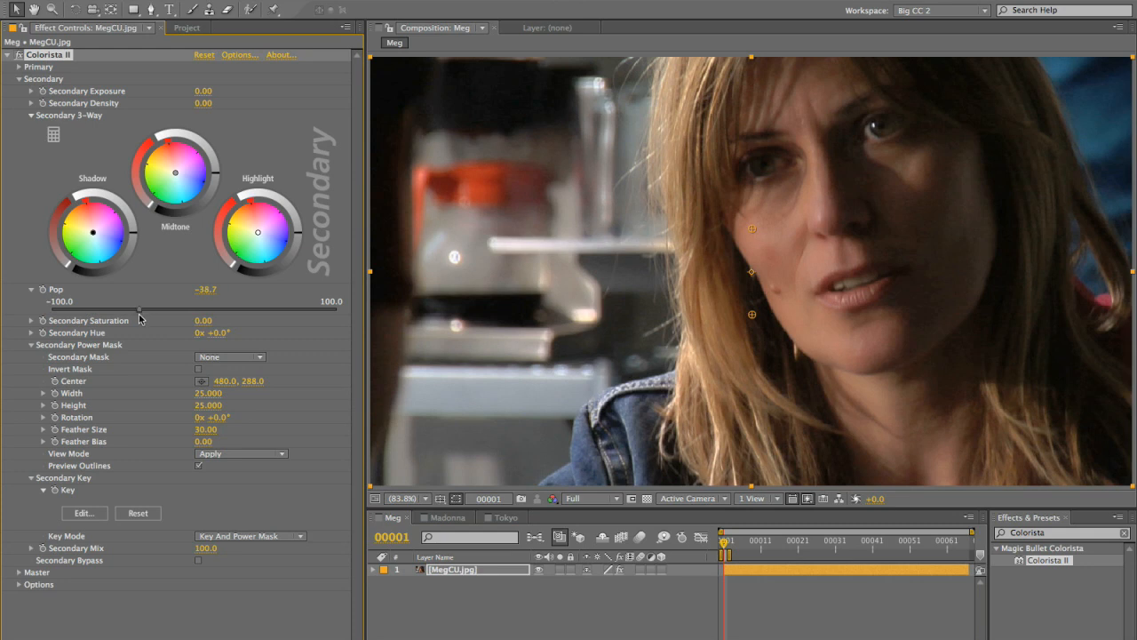
Try secondary Pop at about -46, -57 and -48, settling on -53.1.
{"action": "left_click_drag", "start_coordinate": [142, 313], "coordinate": [128, 312]}
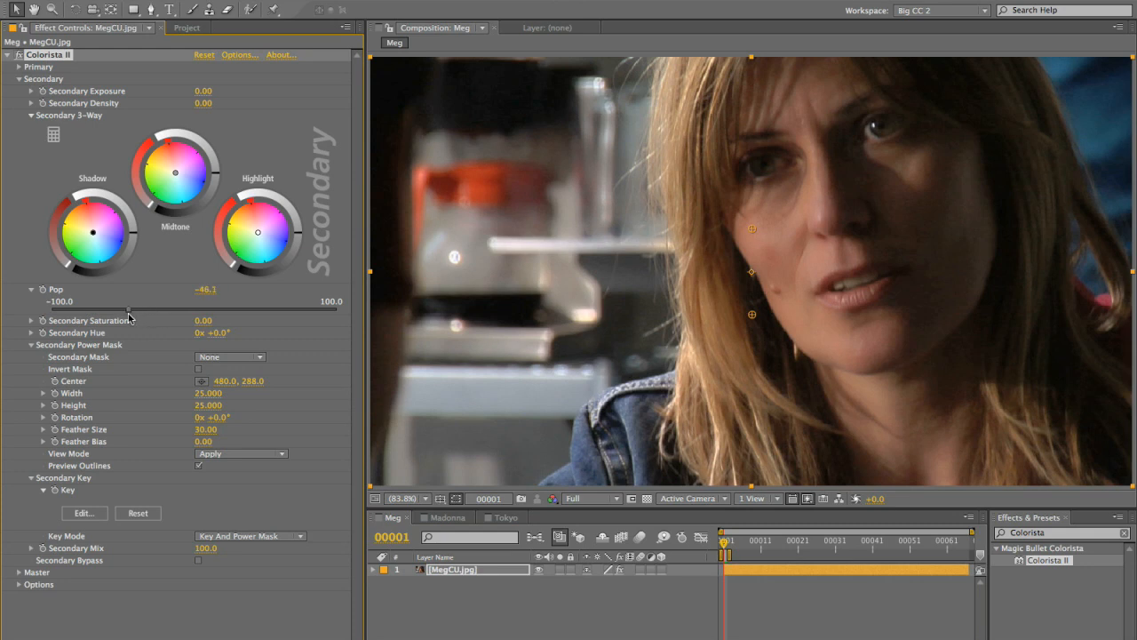
{"action": "left_click_drag", "start_coordinate": [129, 313], "coordinate": [114, 314]}
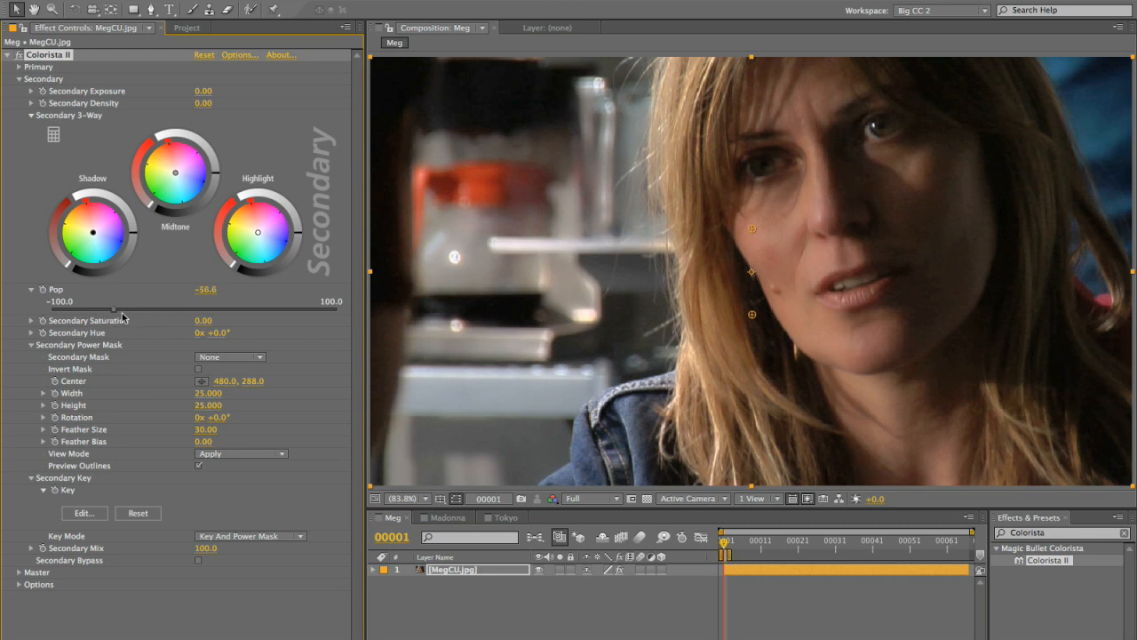
{"action": "left_click_drag", "start_coordinate": [113, 312], "coordinate": [125, 312]}
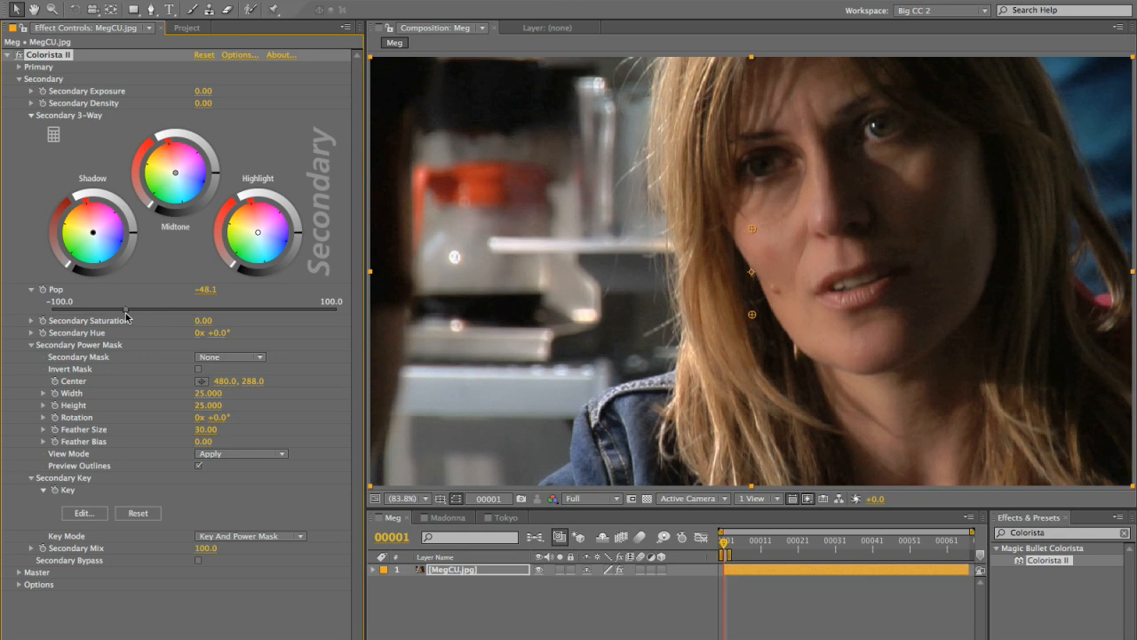
{"action": "left_click_drag", "start_coordinate": [129, 311], "coordinate": [120, 311]}
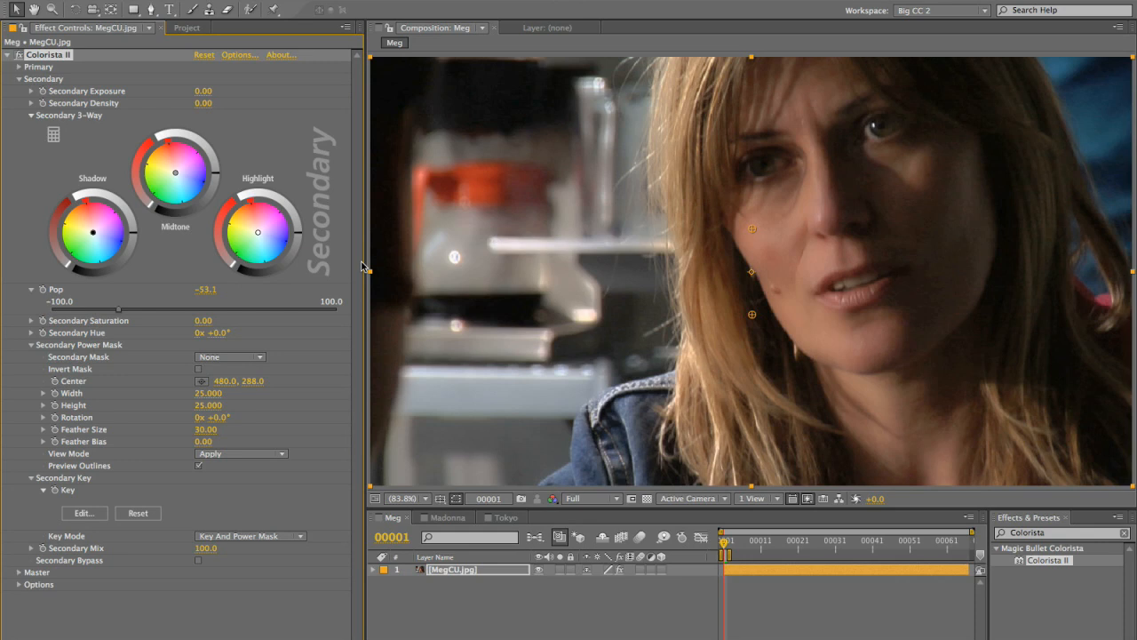
{"action": "mouse_move", "coordinate": [798, 294]}
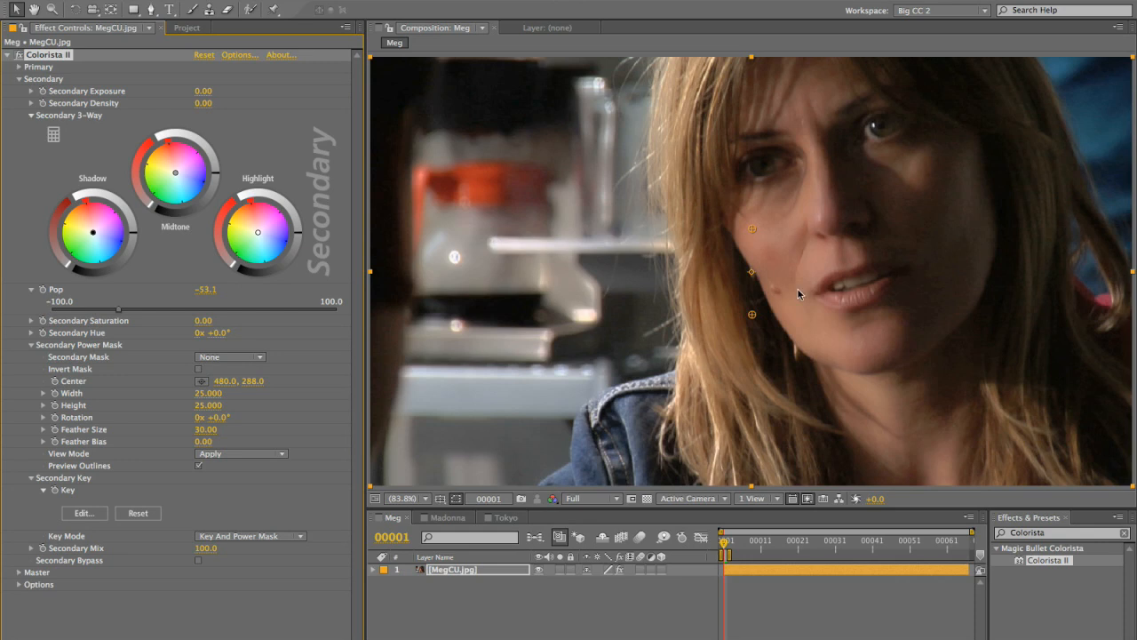
{"action": "mouse_move", "coordinate": [778, 246]}
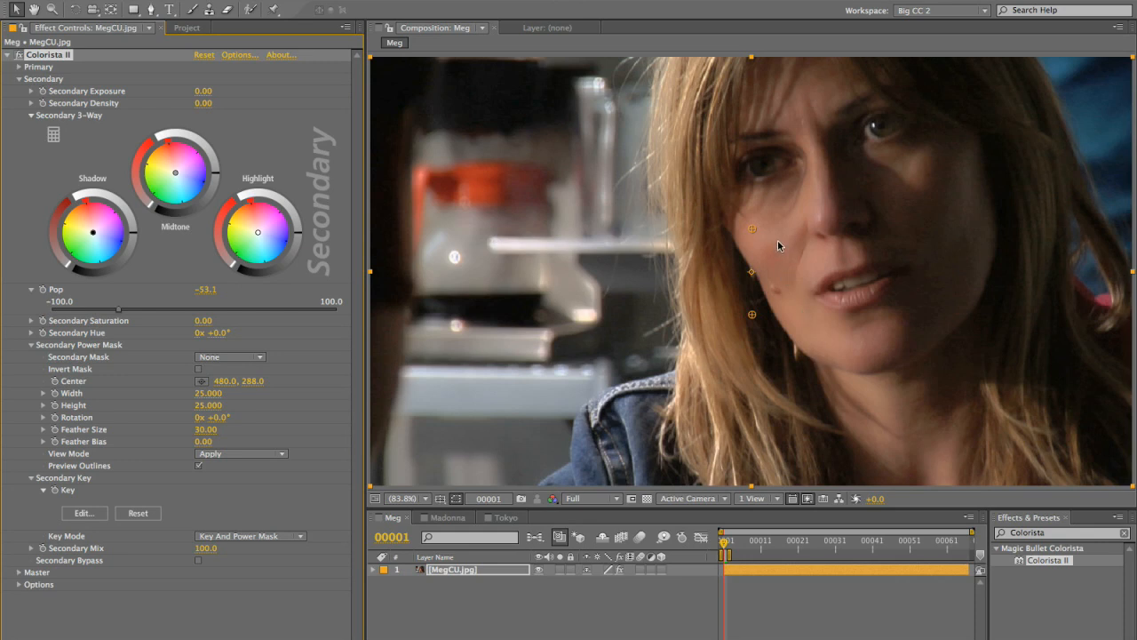
{"action": "mouse_move", "coordinate": [26, 55]}
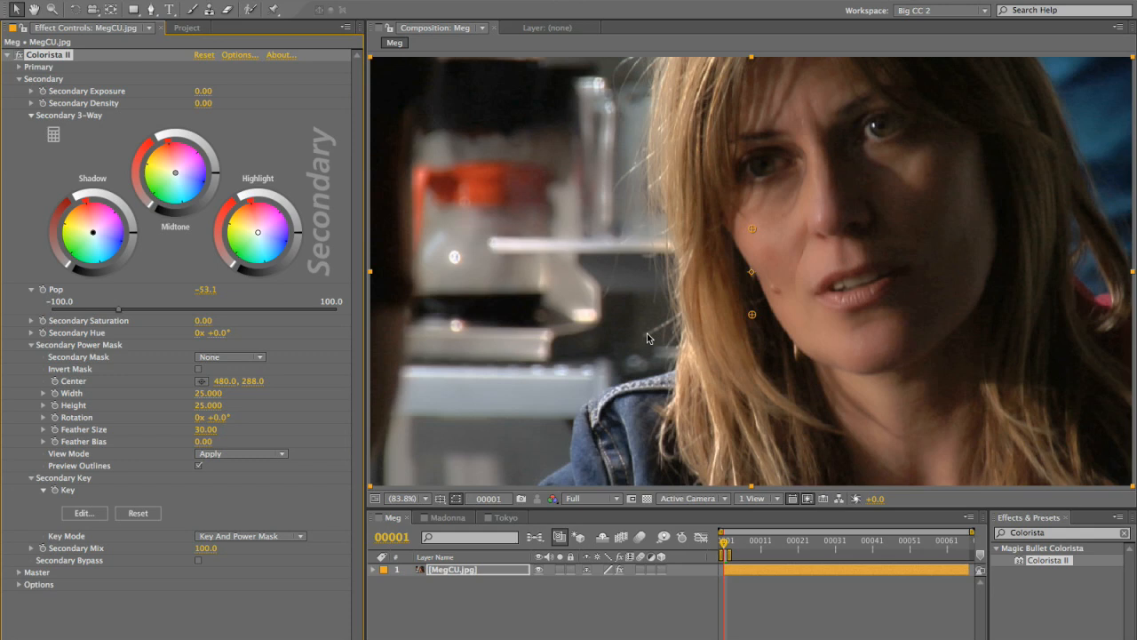
{"action": "mouse_move", "coordinate": [786, 244]}
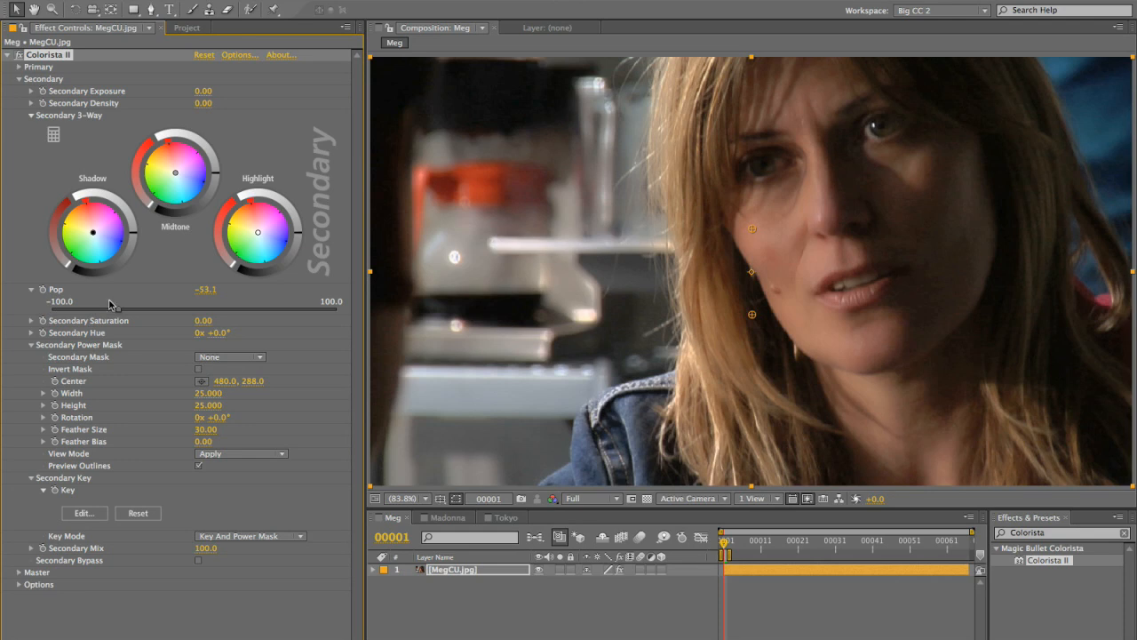
{"action": "mouse_move", "coordinate": [161, 277]}
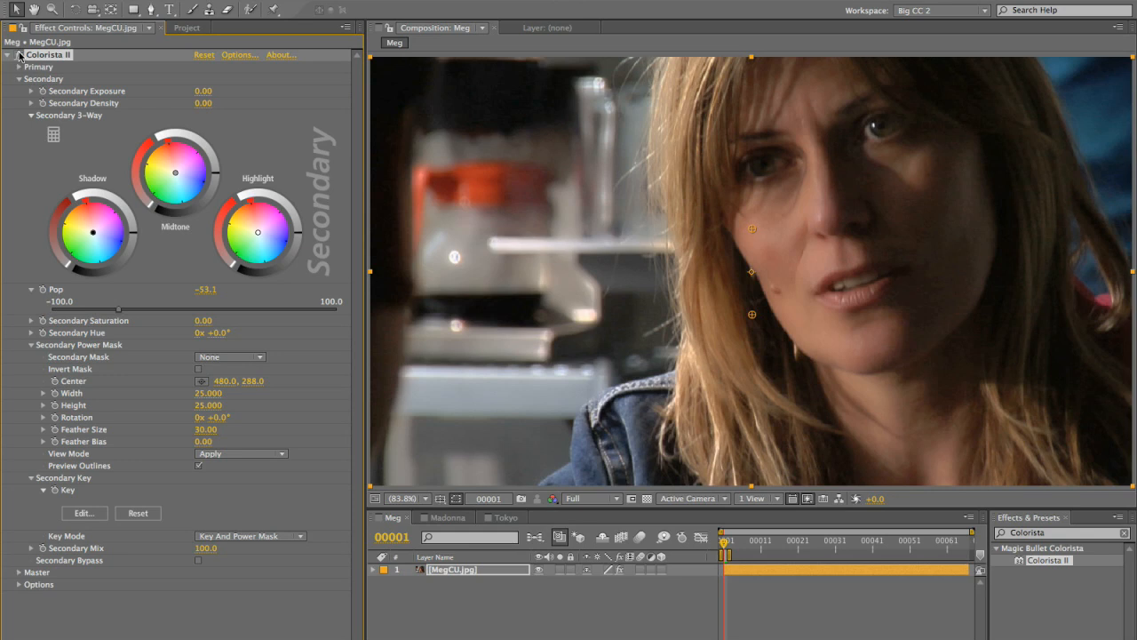
{"action": "mouse_move", "coordinate": [684, 101]}
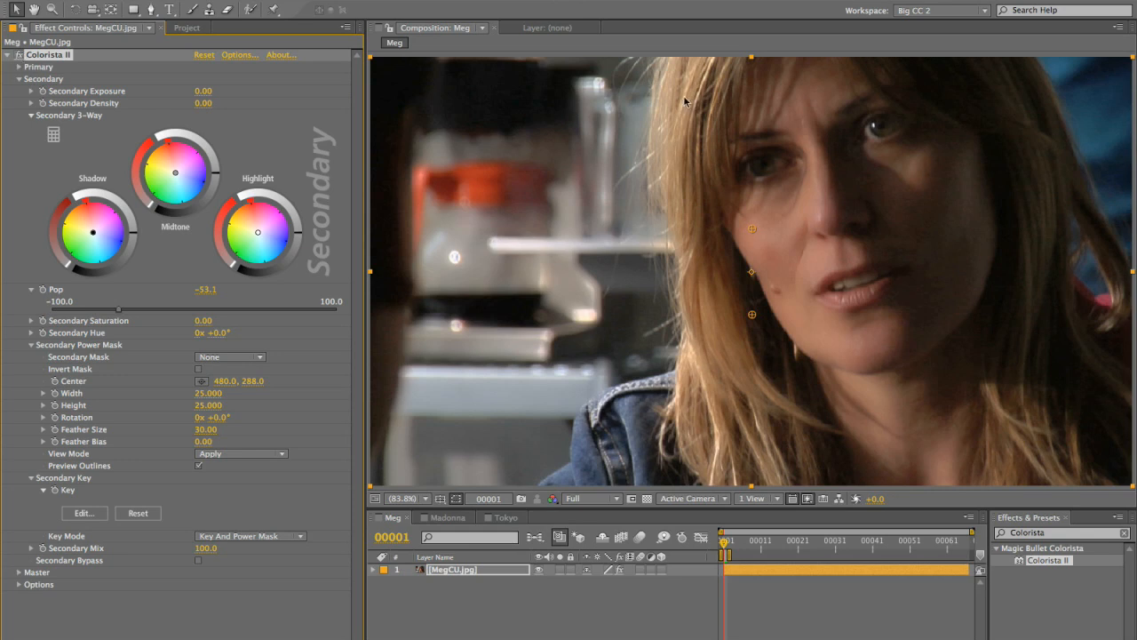
{"action": "mouse_move", "coordinate": [773, 241]}
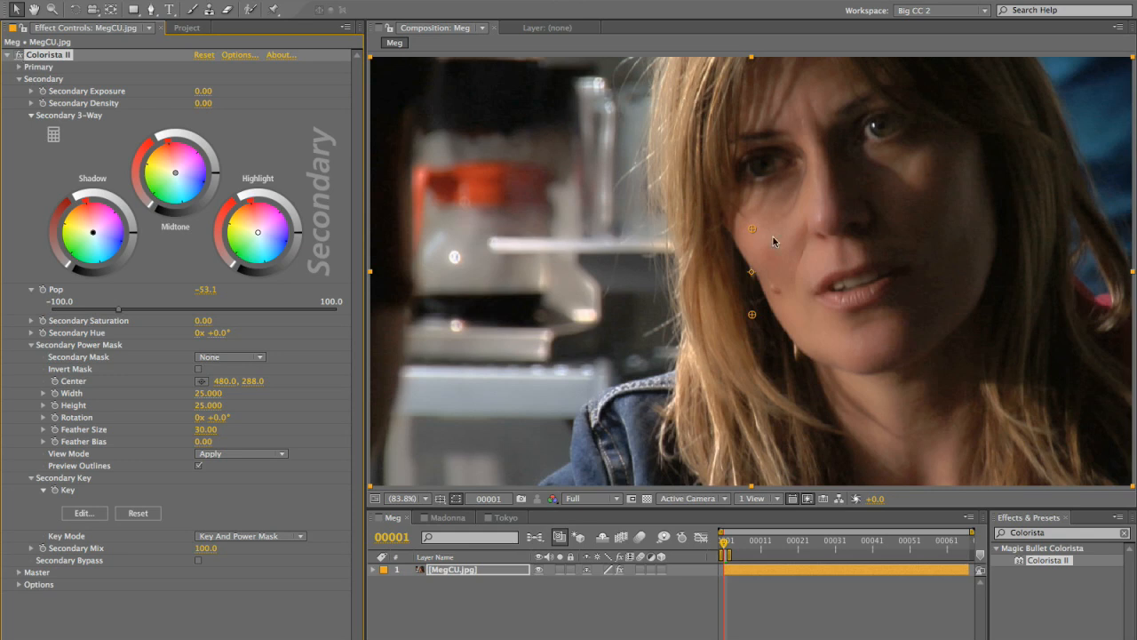
{"action": "mouse_move", "coordinate": [791, 316]}
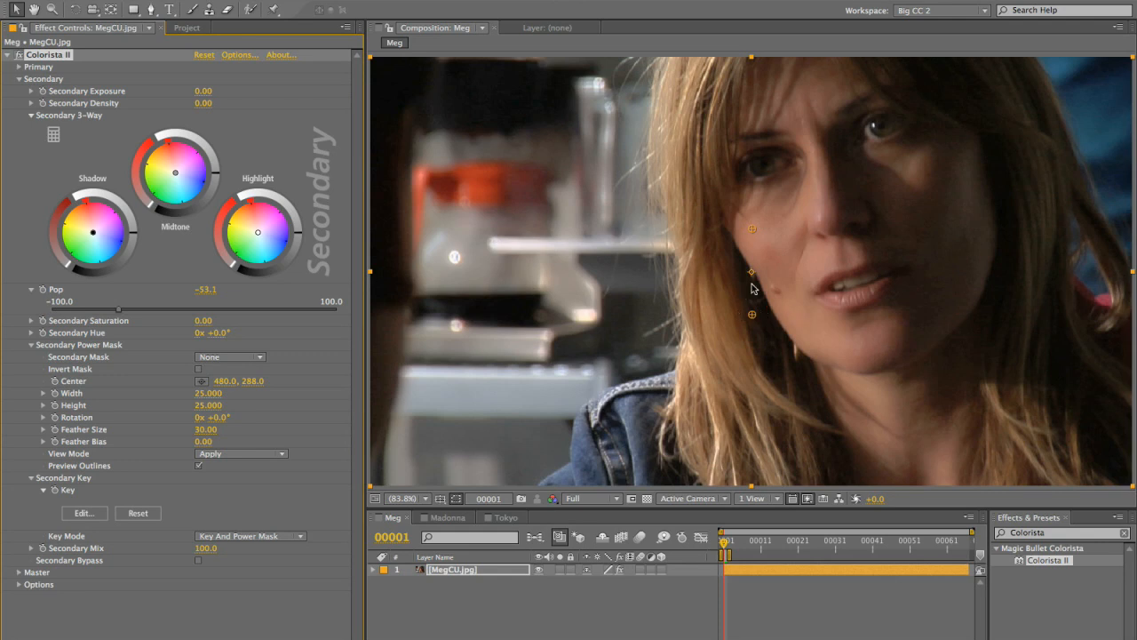
{"action": "mouse_move", "coordinate": [302, 273]}
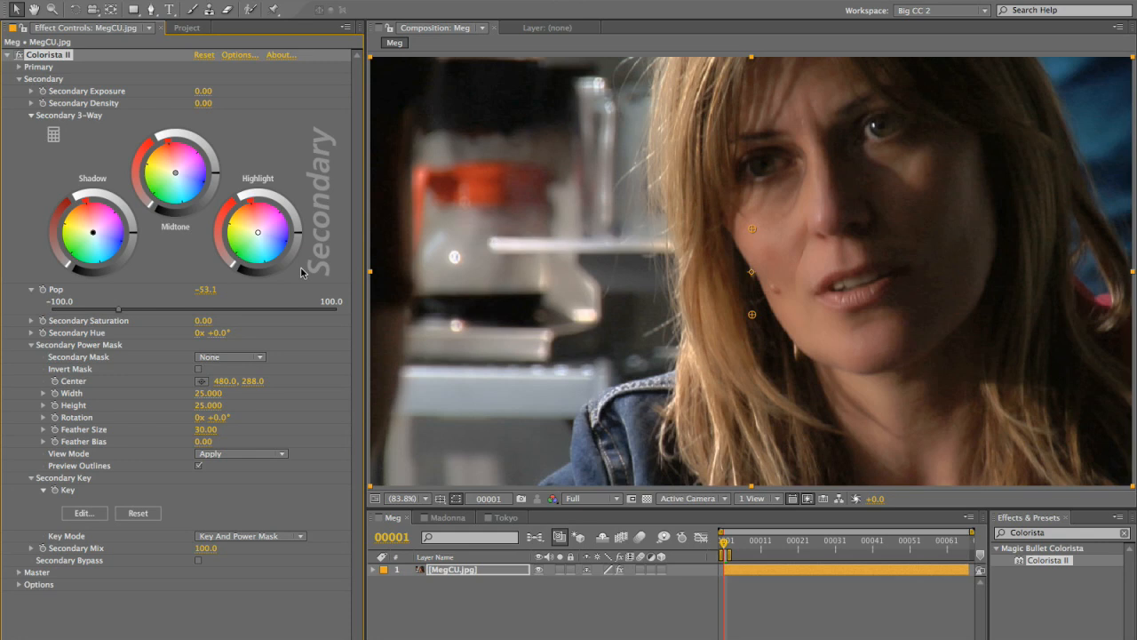
{"action": "mouse_move", "coordinate": [251, 293]}
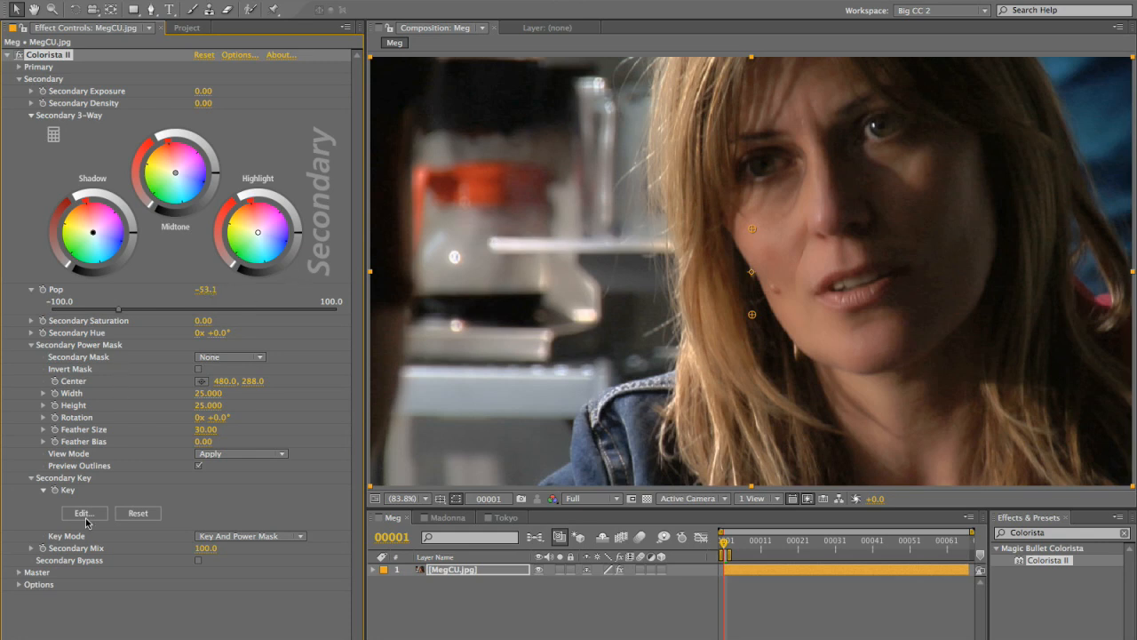
Sample the close-up's face skin in an enlarged Colorista Keyer using the add and remove eyedroppers.
{"action": "left_click", "coordinate": [81, 513]}
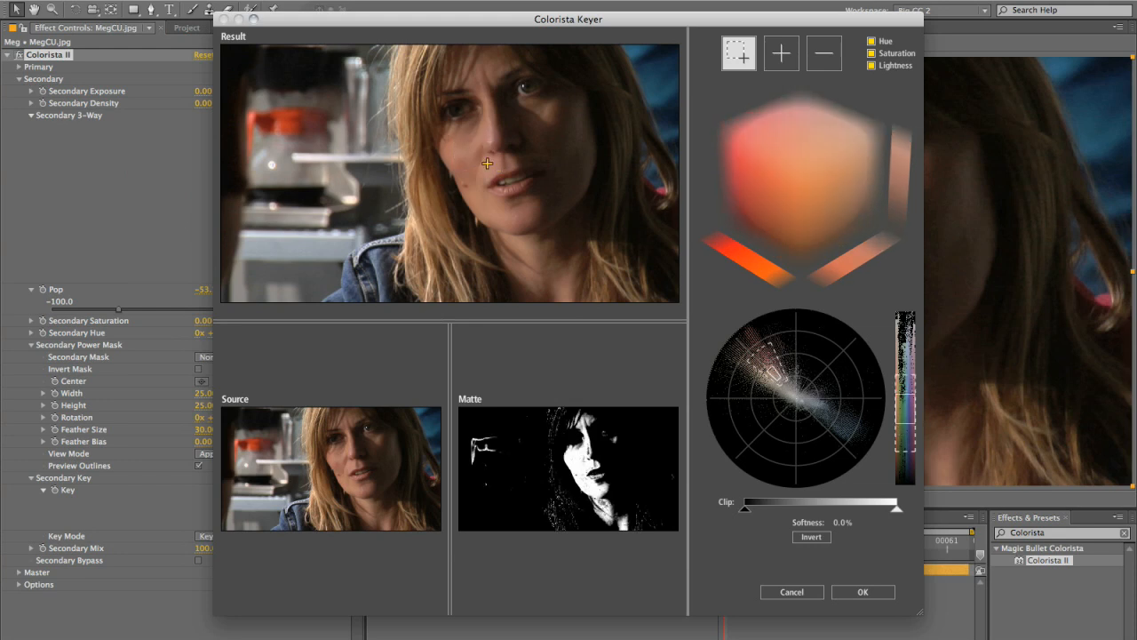
{"action": "left_click_drag", "start_coordinate": [486, 164], "coordinate": [502, 178]}
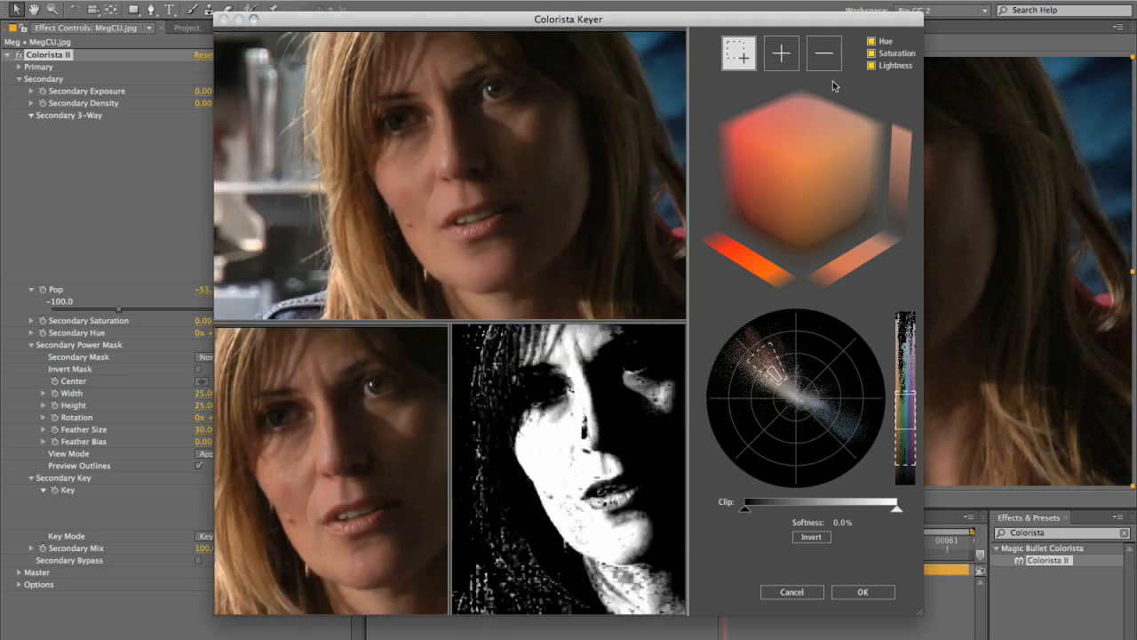
{"action": "left_click", "coordinate": [781, 54]}
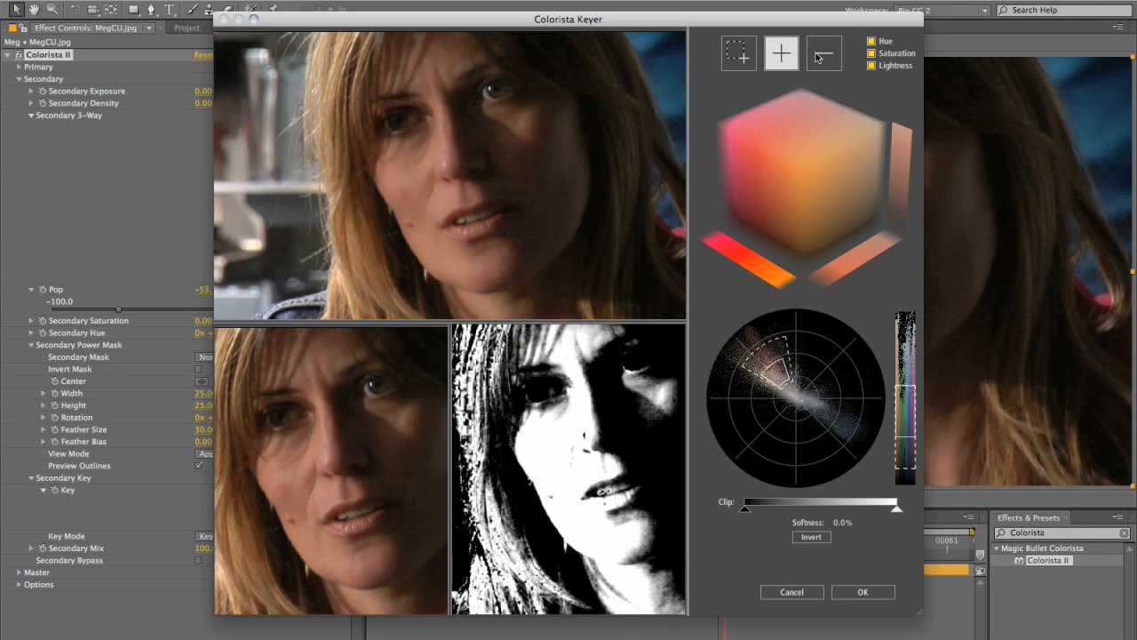
{"action": "left_click", "coordinate": [821, 52]}
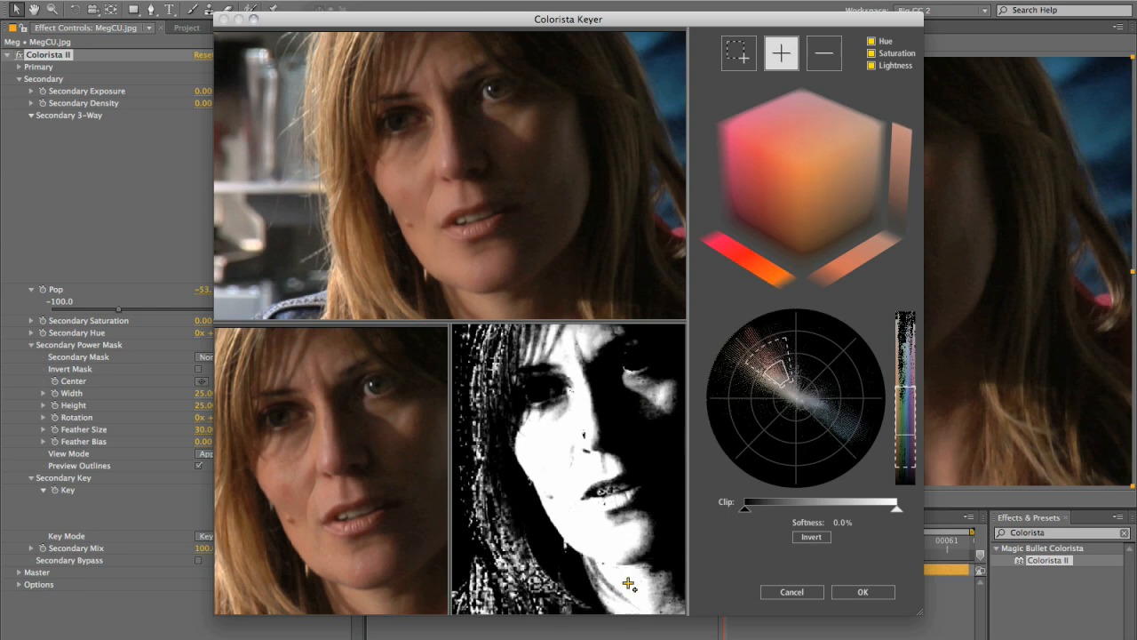
{"action": "left_click", "coordinate": [822, 54]}
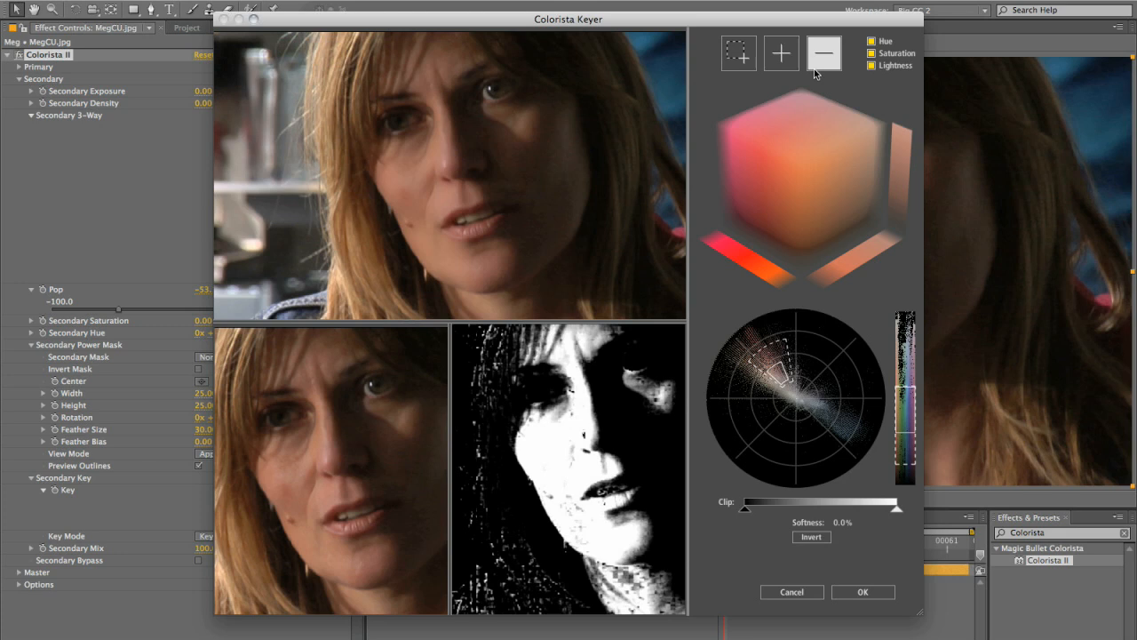
{"action": "left_click", "coordinate": [781, 53]}
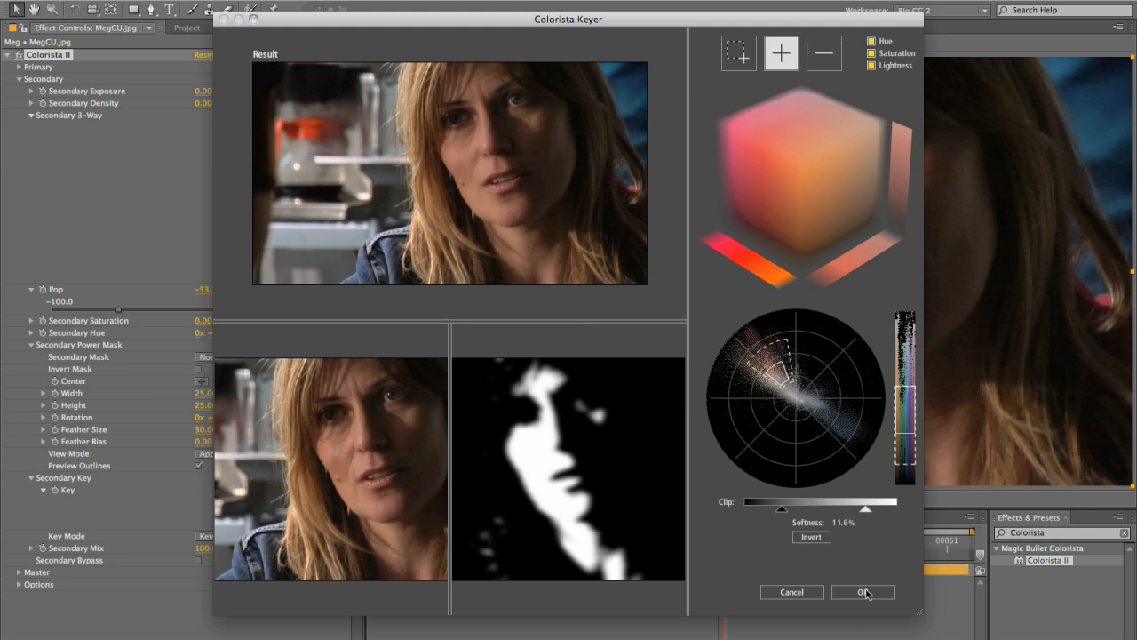
Accept the skin-tone matte in Colorista Keyer.
{"action": "left_click", "coordinate": [861, 592]}
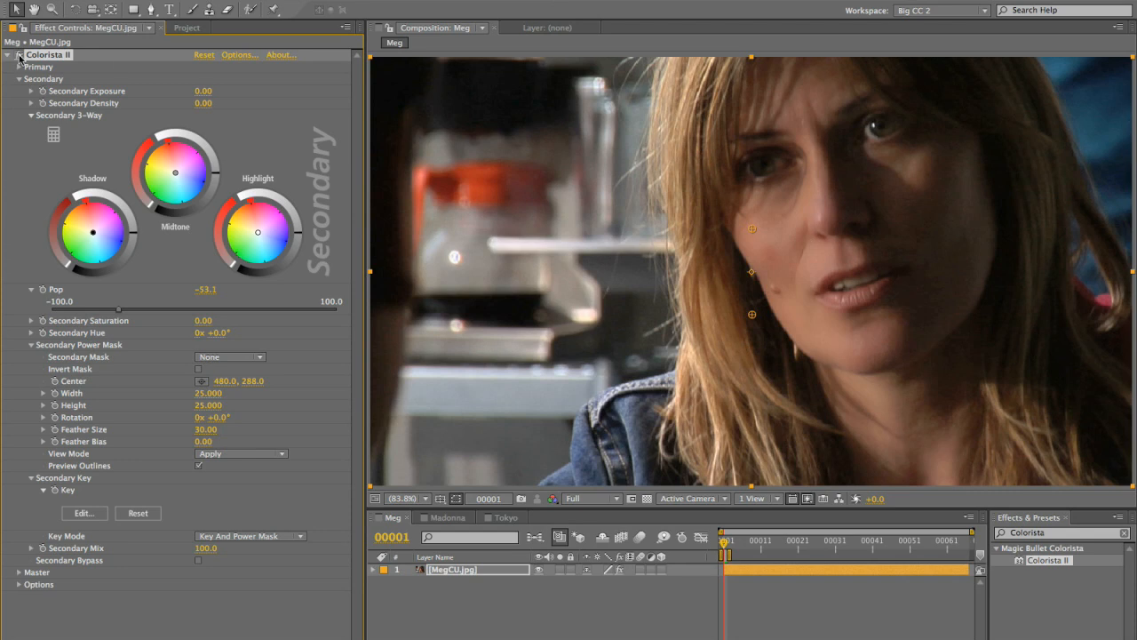
{"action": "mouse_move", "coordinate": [19, 55]}
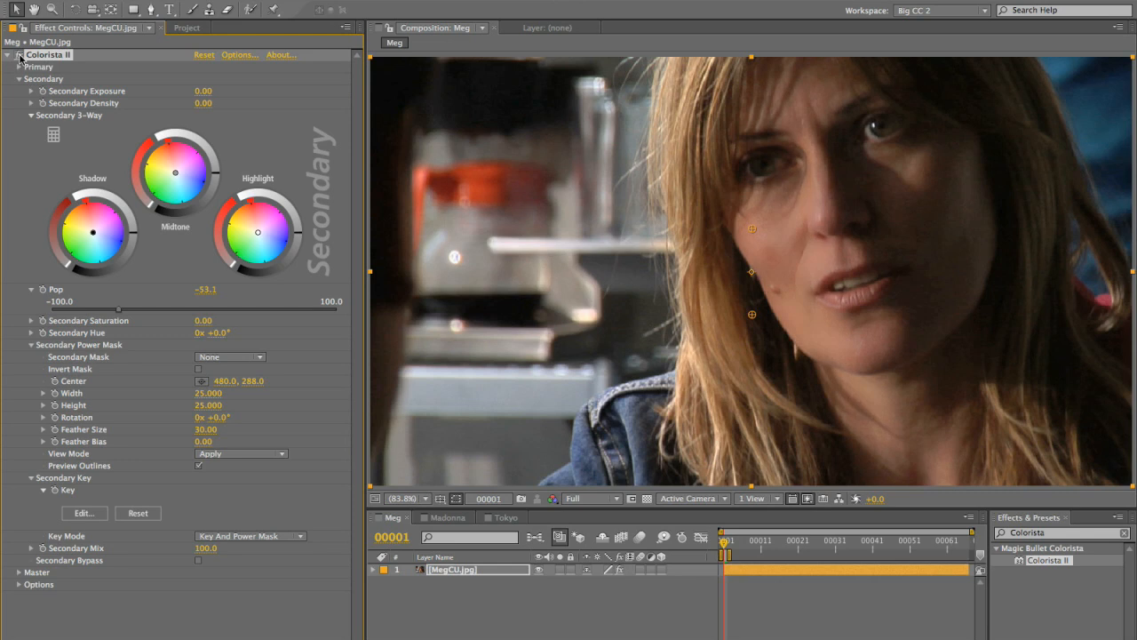
Compare Pop values on the keyed skin, from +30 to near -100, ending at -30.
{"action": "left_click_drag", "start_coordinate": [117, 300], "coordinate": [133, 300]}
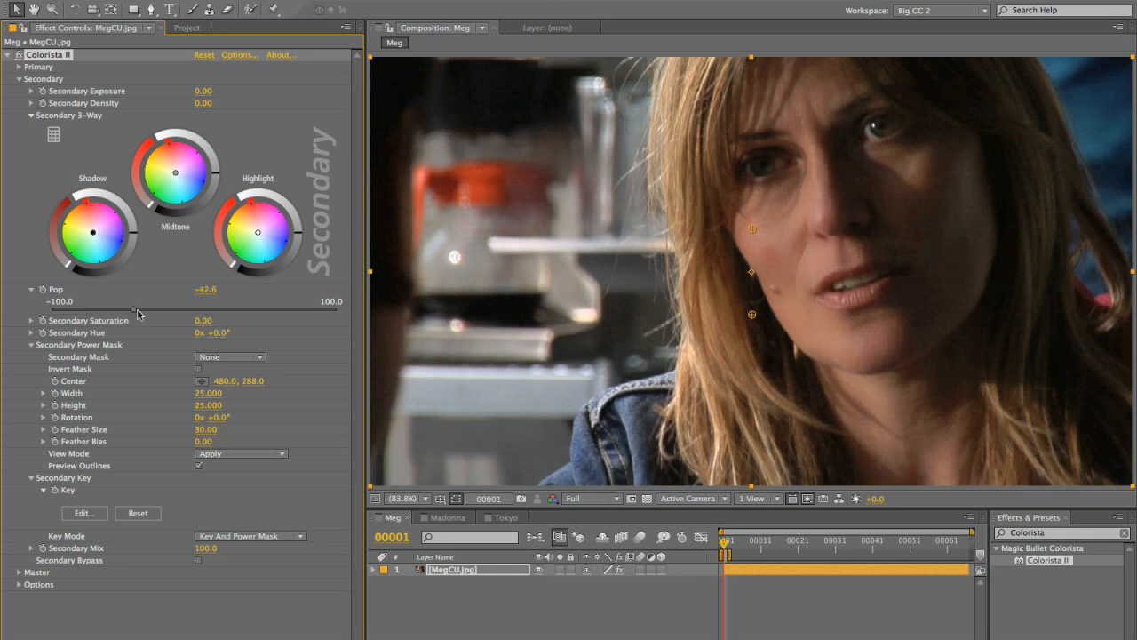
{"action": "left_click_drag", "start_coordinate": [138, 300], "coordinate": [143, 300]}
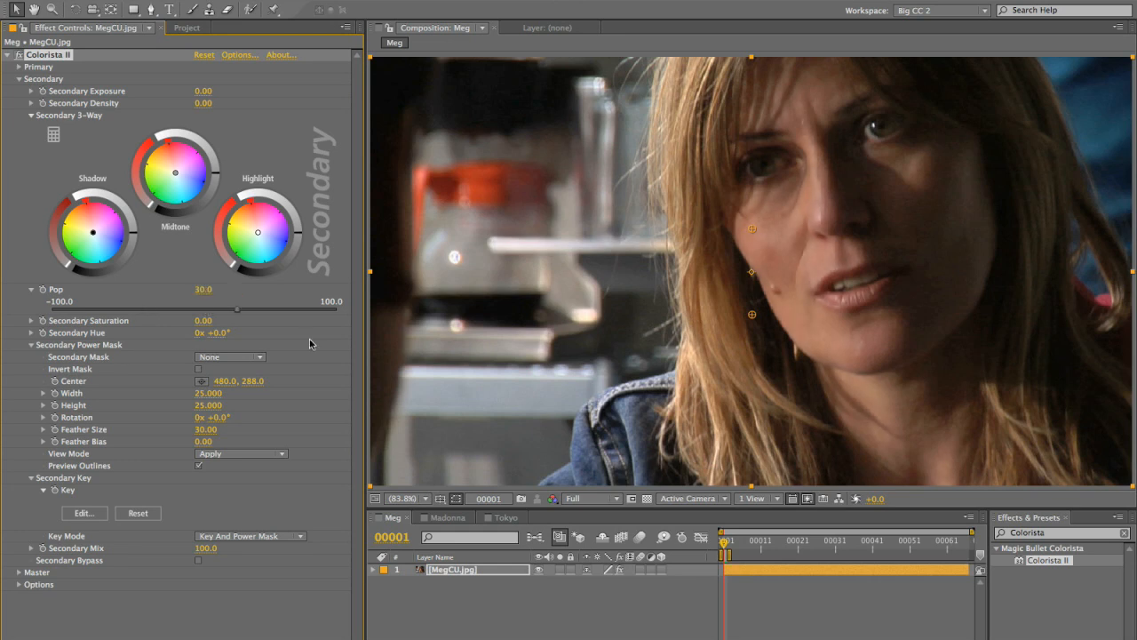
{"action": "left_click_drag", "start_coordinate": [237, 308], "coordinate": [140, 309]}
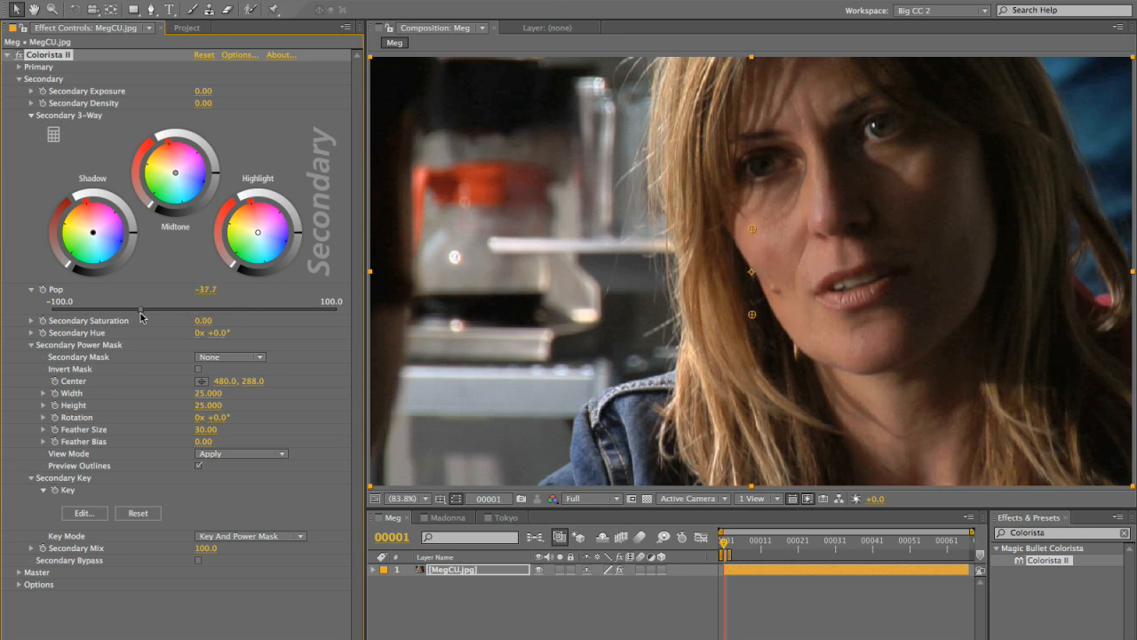
{"action": "double_click", "coordinate": [206, 290]}
{"action": "type", "text": "-30"}
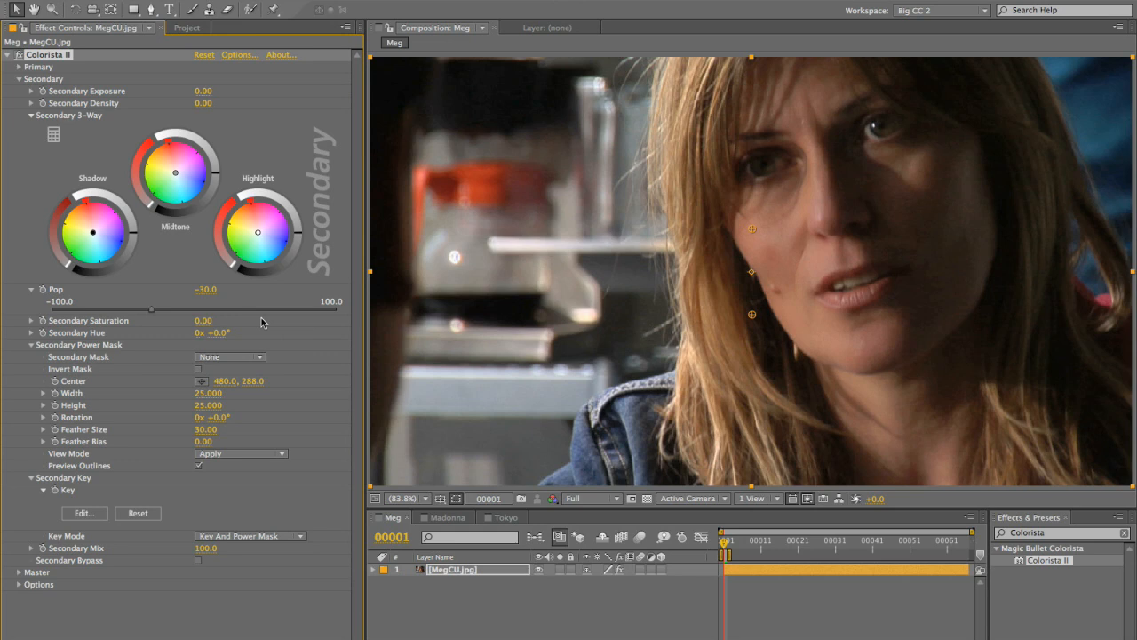
{"action": "left_click_drag", "start_coordinate": [151, 306], "coordinate": [58, 307]}
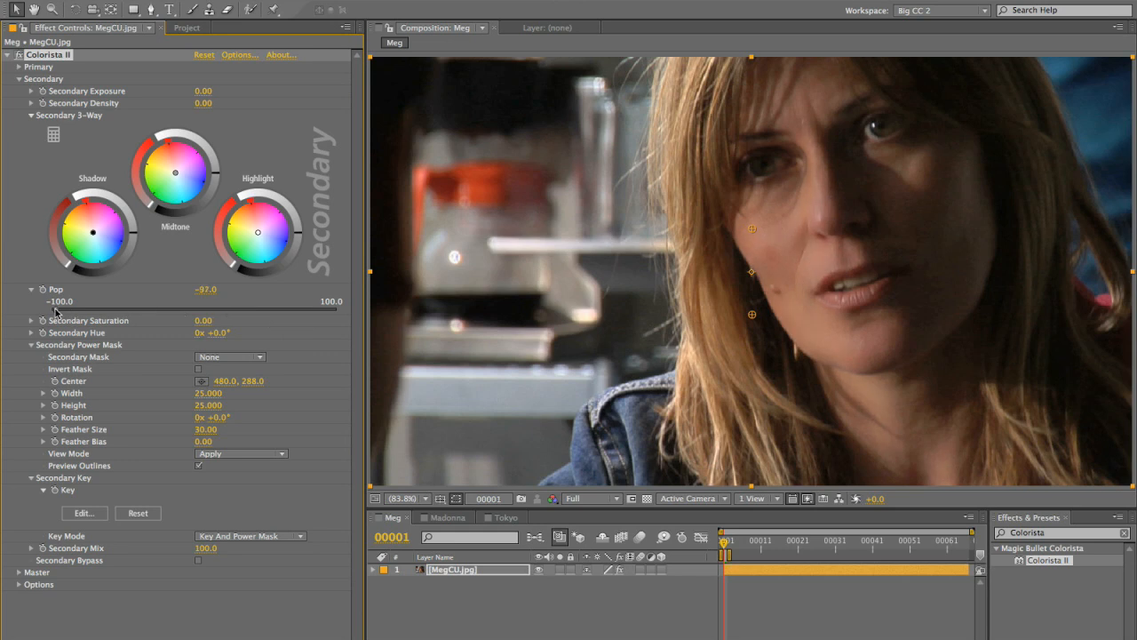
{"action": "left_click_drag", "start_coordinate": [67, 315], "coordinate": [54, 316]}
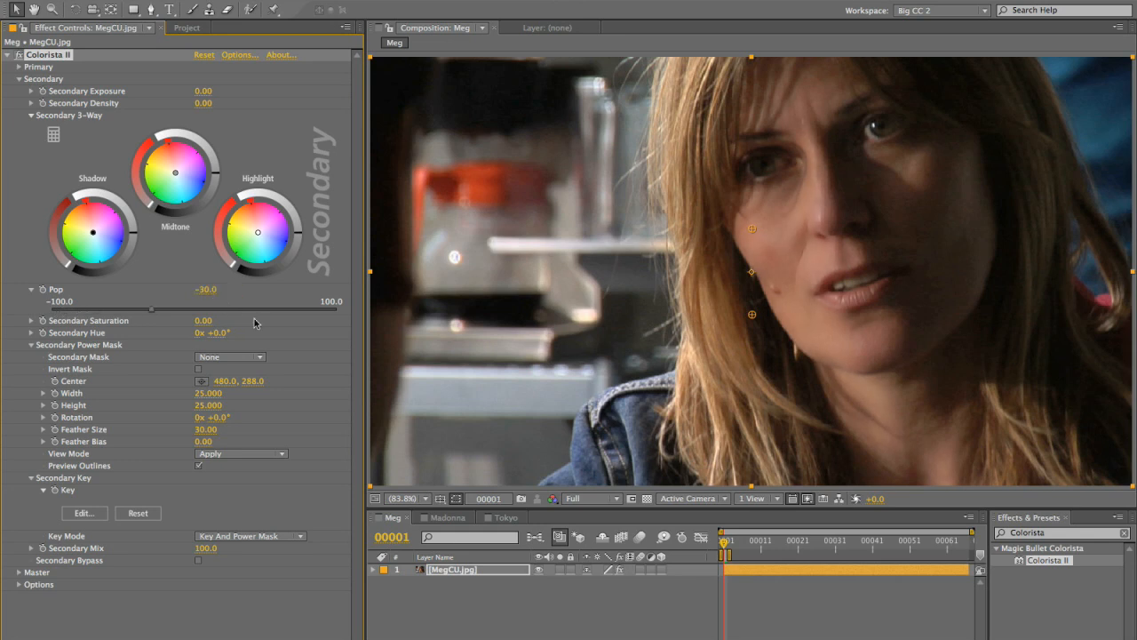
{"action": "mouse_move", "coordinate": [356, 355]}
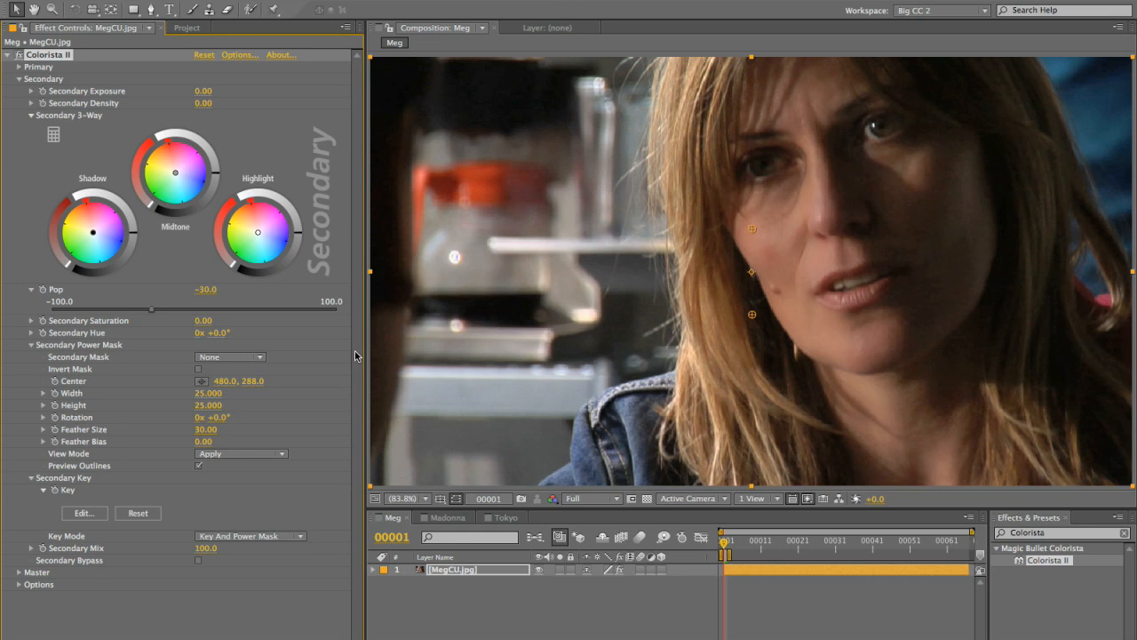
{"action": "mouse_move", "coordinate": [238, 308]}
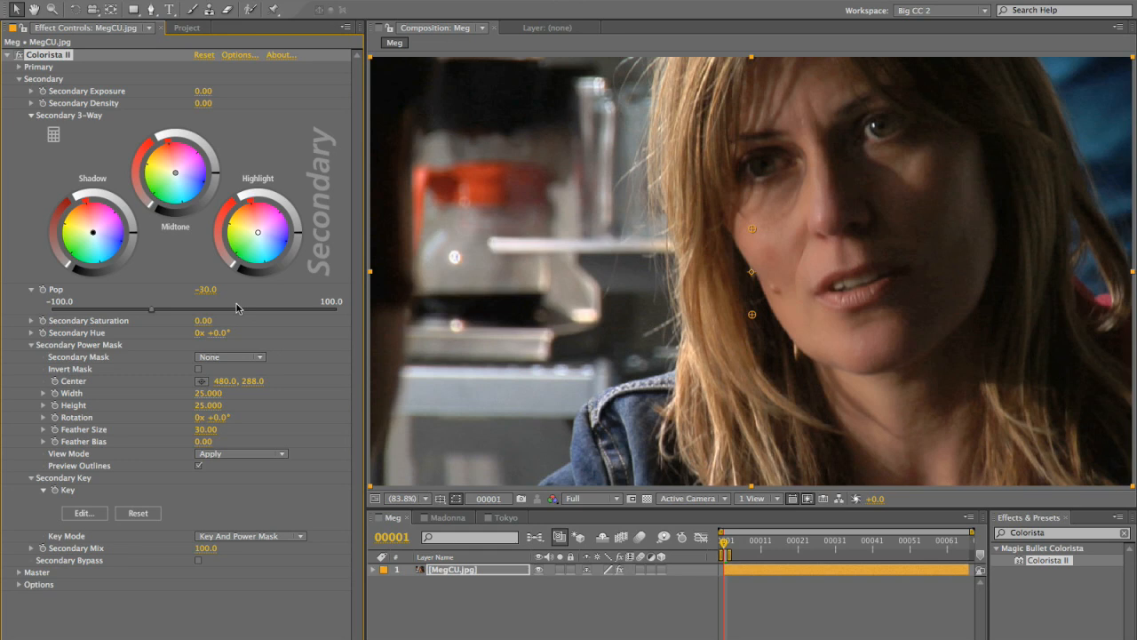
{"action": "mouse_move", "coordinate": [573, 300]}
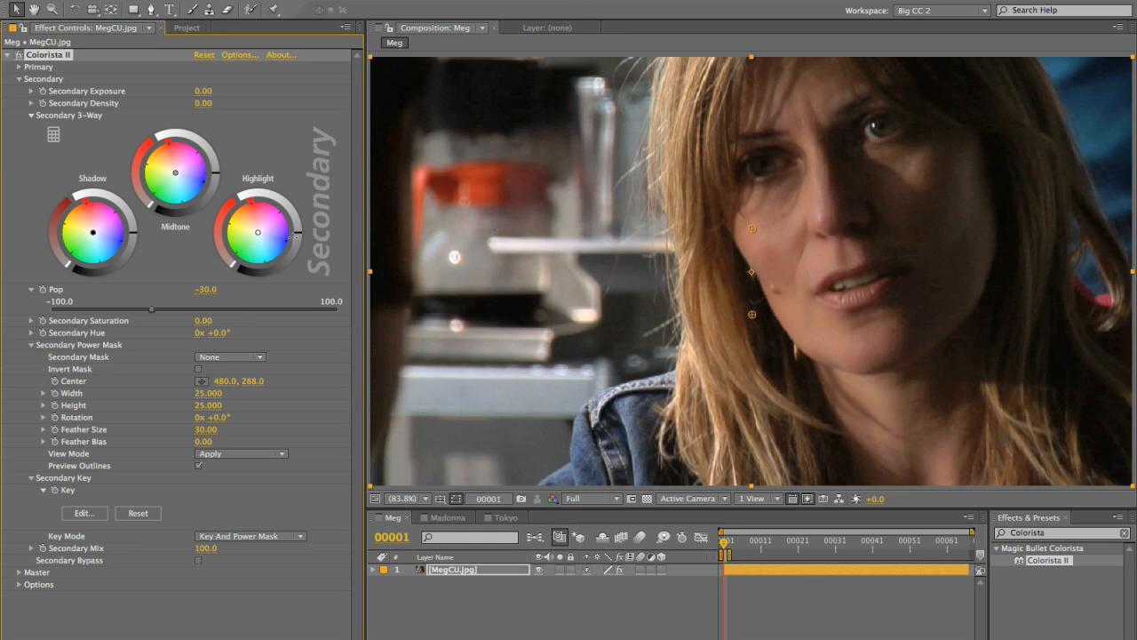
{"action": "mouse_move", "coordinate": [425, 240]}
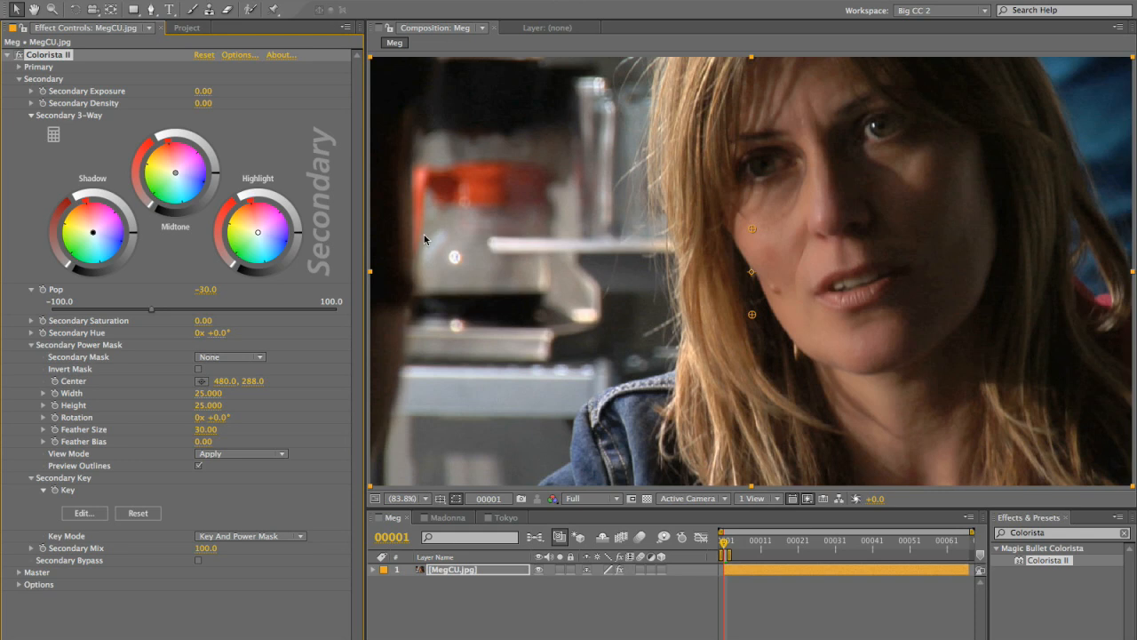
{"action": "mouse_move", "coordinate": [436, 233]}
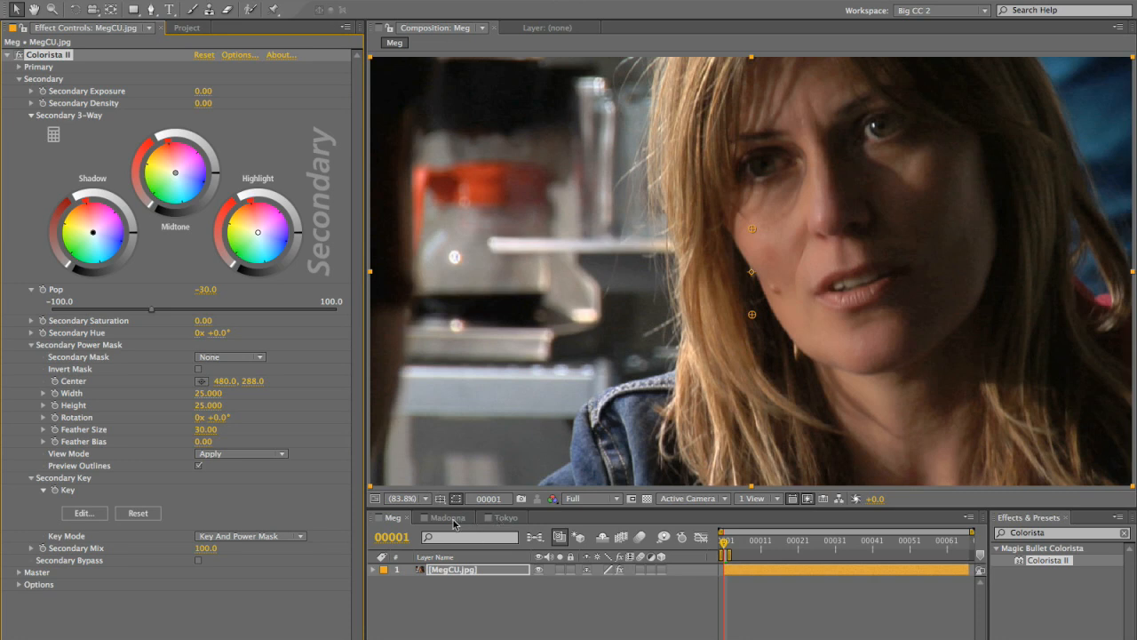
Switch to the Madonna seated-portrait composition.
{"action": "left_click", "coordinate": [446, 517]}
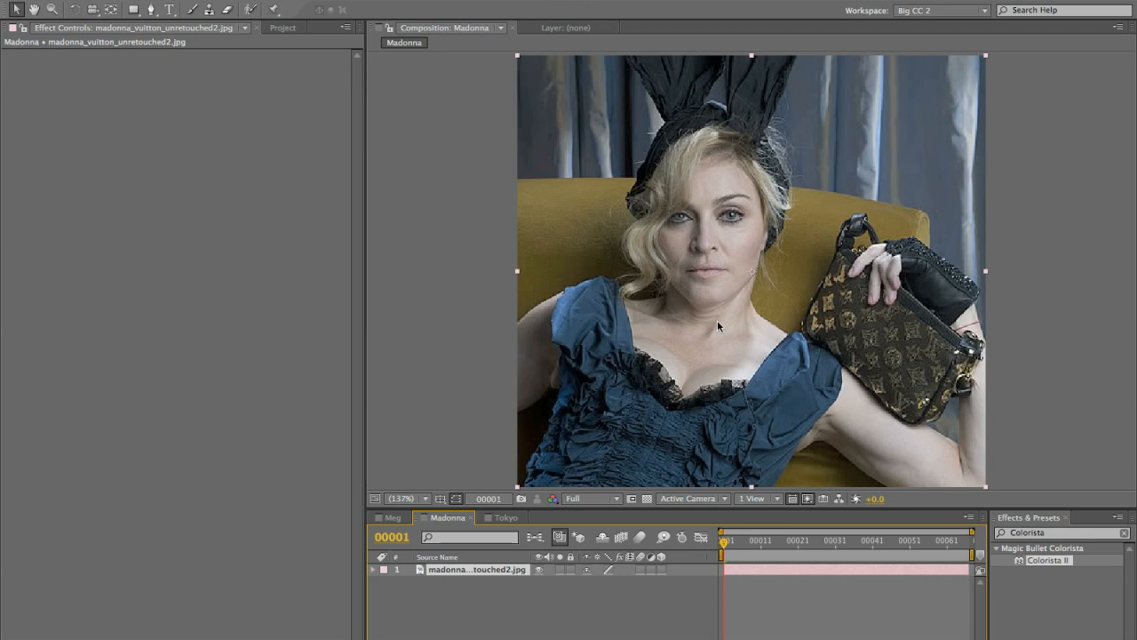
{"action": "mouse_move", "coordinate": [735, 151]}
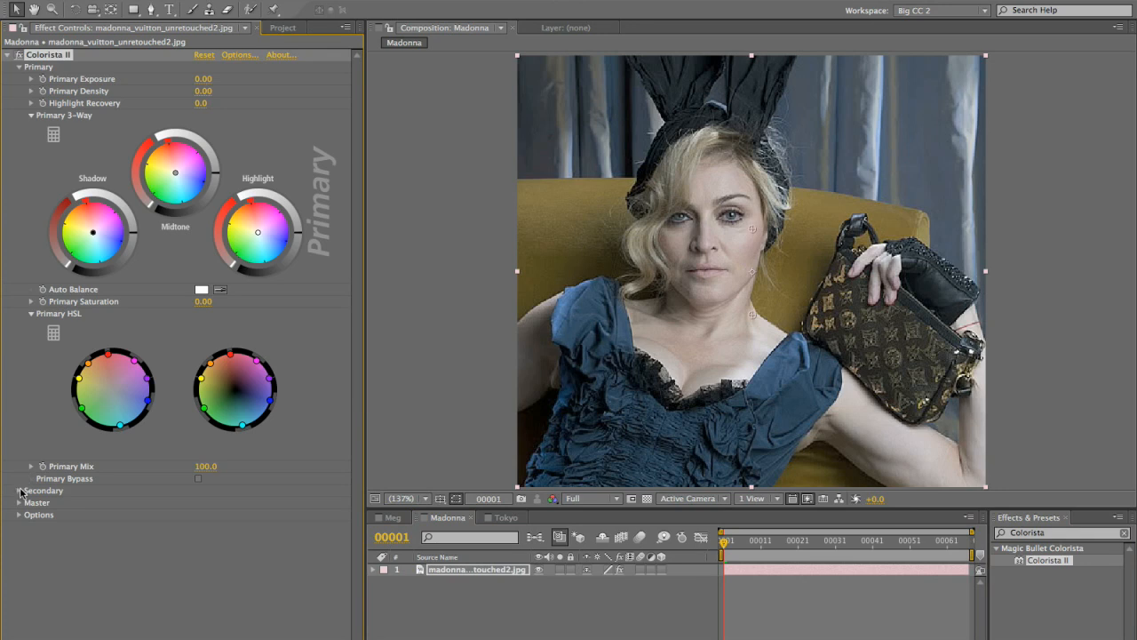
Expand Secondary, key the seated woman's skin in Colorista Keyer, and accept the matte.
{"action": "left_click", "coordinate": [19, 490]}
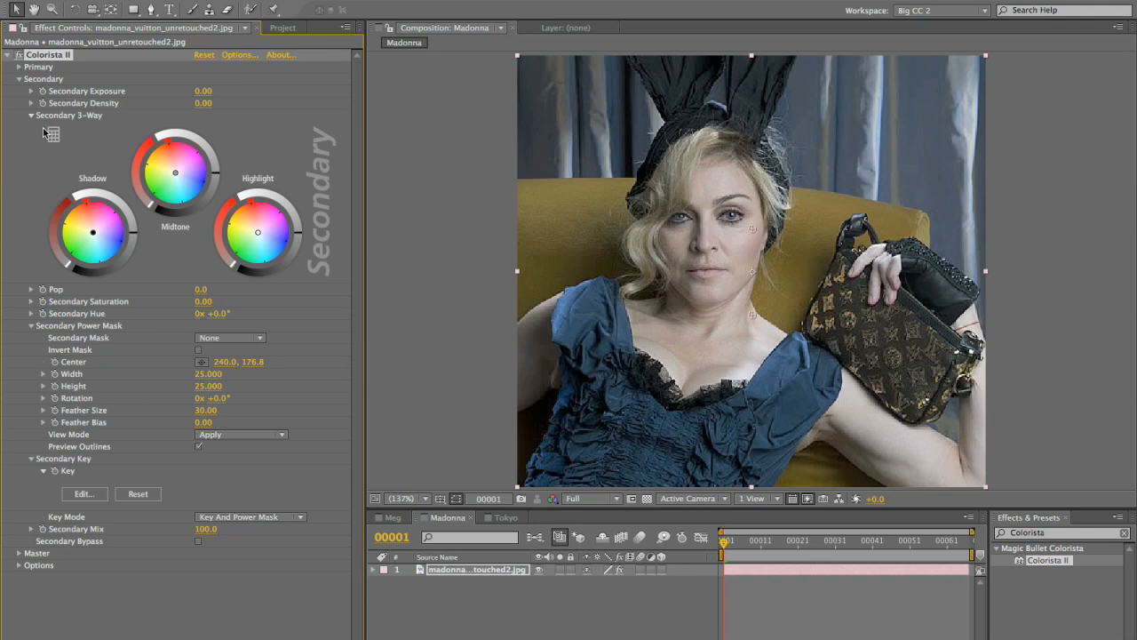
{"action": "left_click", "coordinate": [85, 494]}
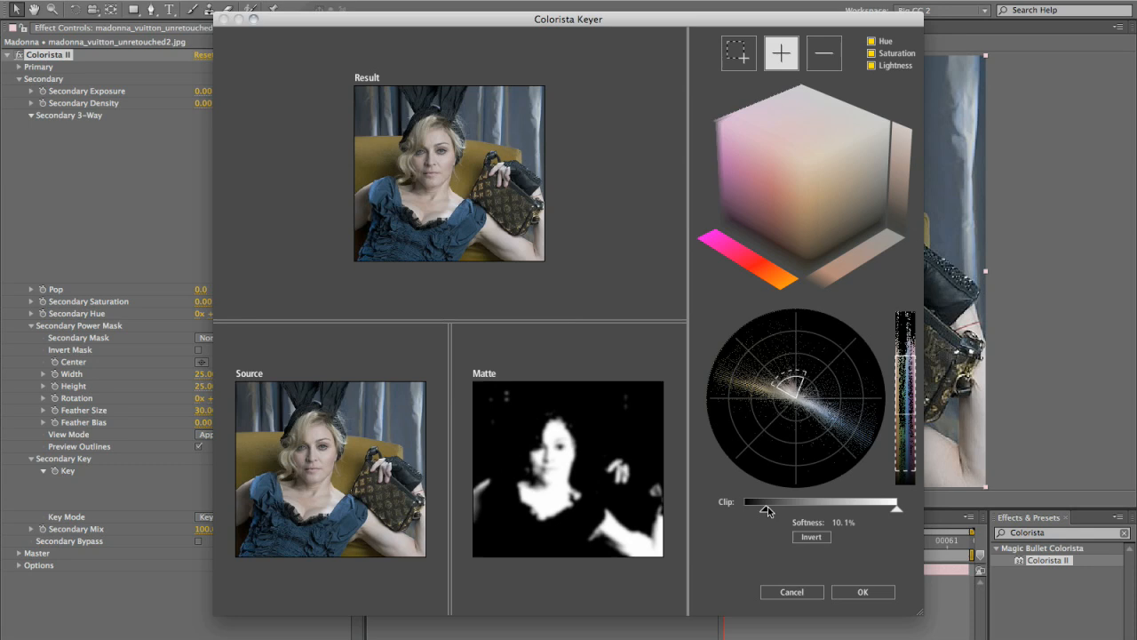
{"action": "left_click", "coordinate": [861, 592]}
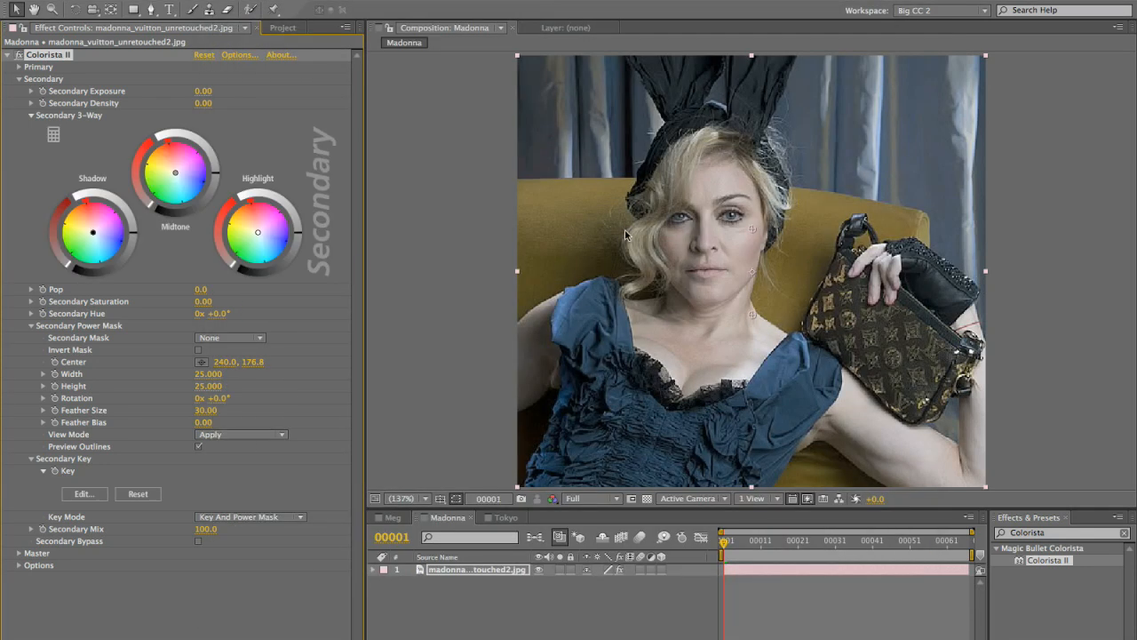
{"action": "mouse_move", "coordinate": [152, 383]}
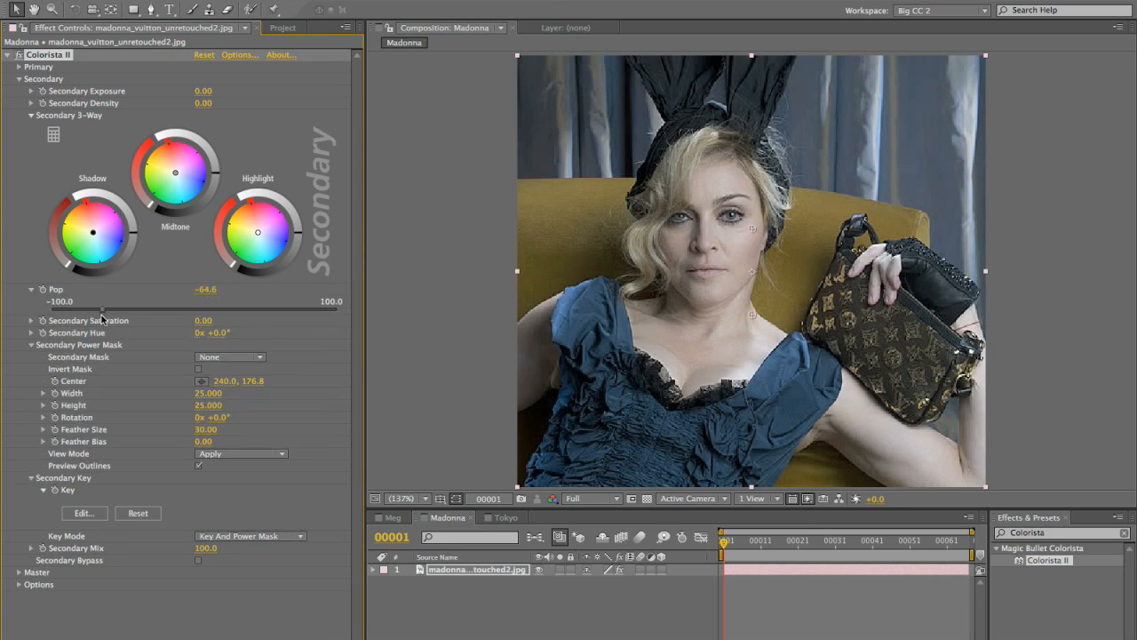
Lower the Madonna skin's Pop to -77.1 and compare the grade before and after.
{"action": "left_click_drag", "start_coordinate": [124, 301], "coordinate": [83, 301]}
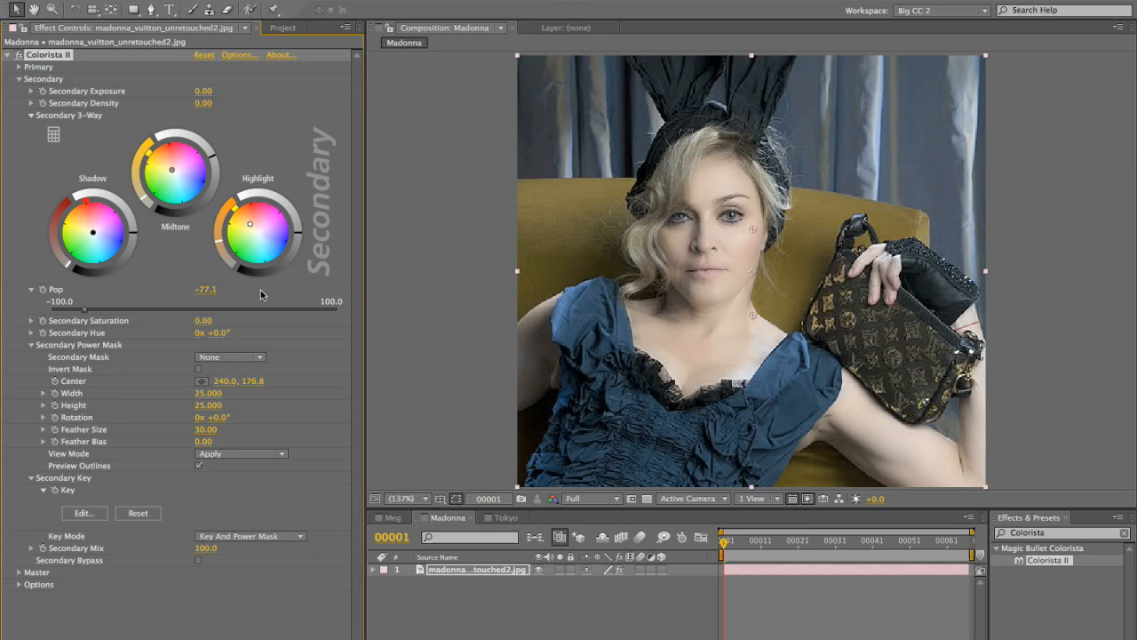
{"action": "mouse_move", "coordinate": [484, 429]}
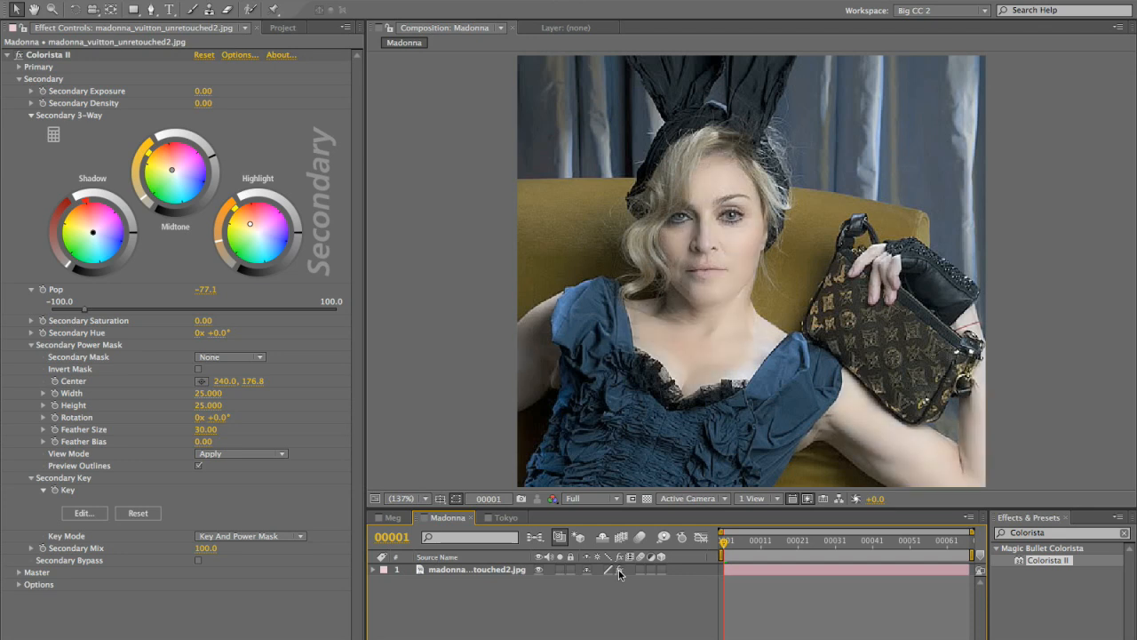
{"action": "left_click", "coordinate": [506, 517]}
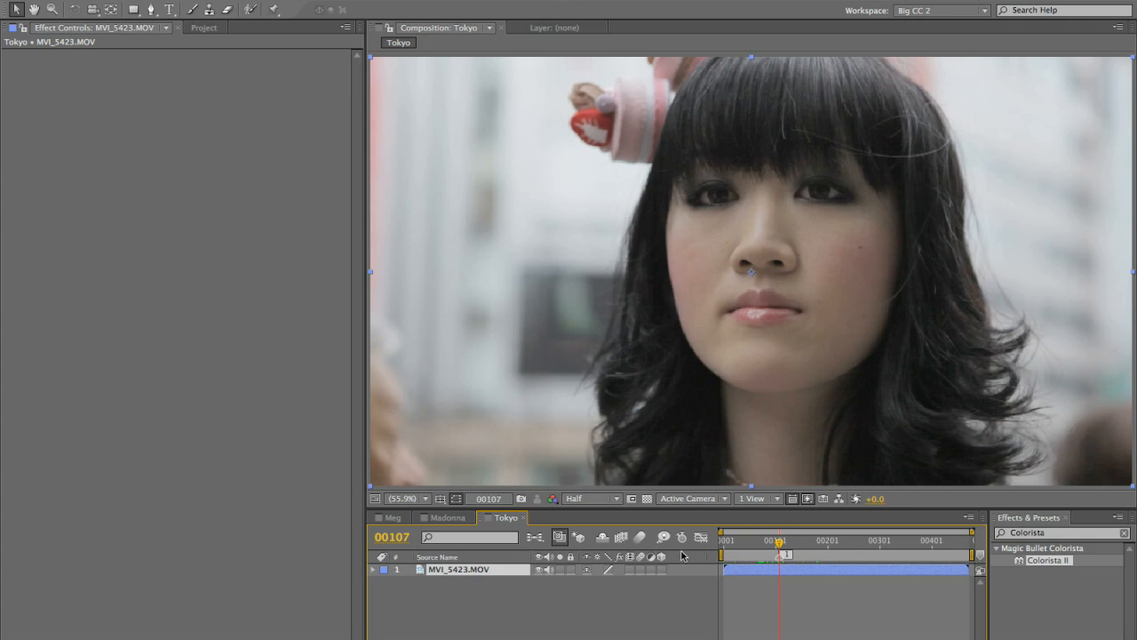
Scrub through the Tokyo clip and shift its highlight colour balance on the three-way wheel.
{"action": "left_click_drag", "start_coordinate": [780, 542], "coordinate": [770, 541]}
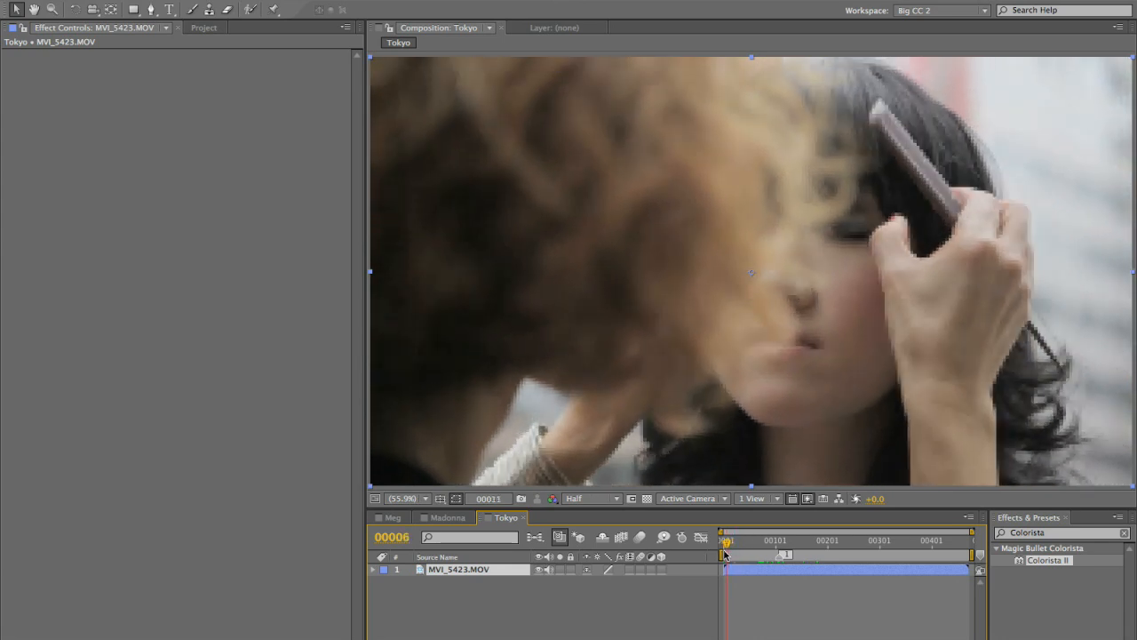
{"action": "left_click_drag", "start_coordinate": [724, 542], "coordinate": [737, 542]}
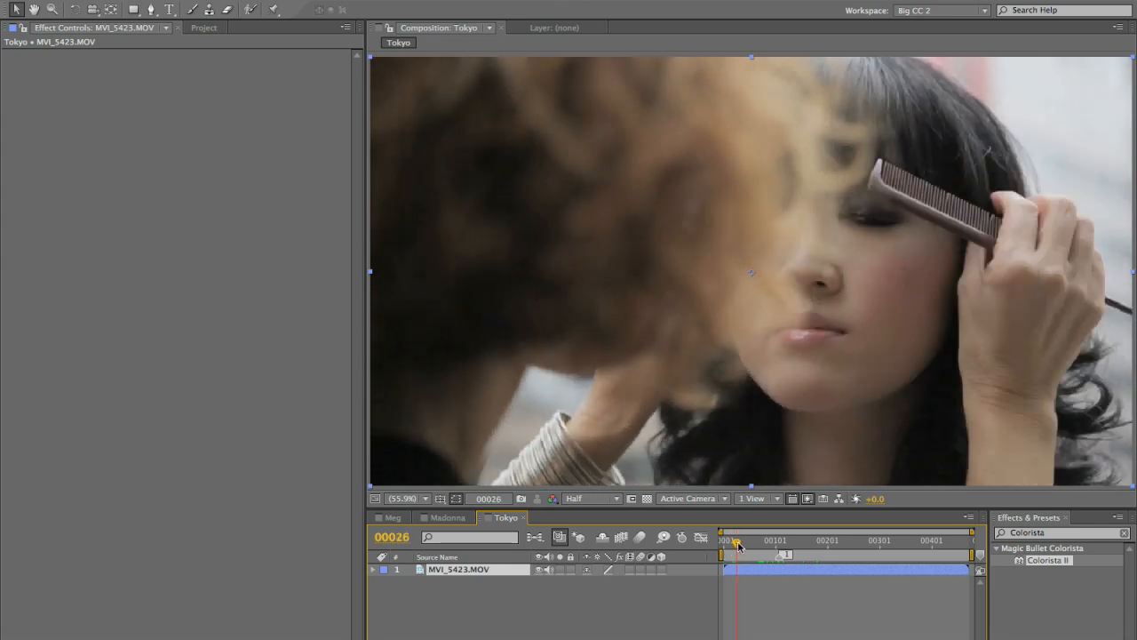
{"action": "left_click_drag", "start_coordinate": [736, 539], "coordinate": [775, 539]}
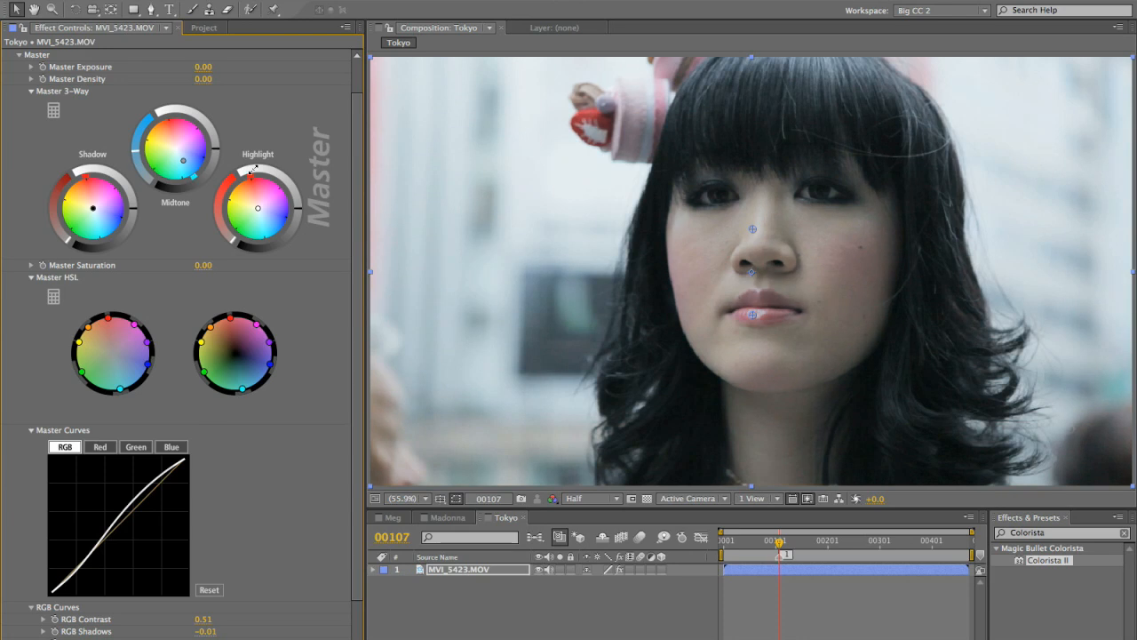
{"action": "left_click_drag", "start_coordinate": [271, 173], "coordinate": [251, 200]}
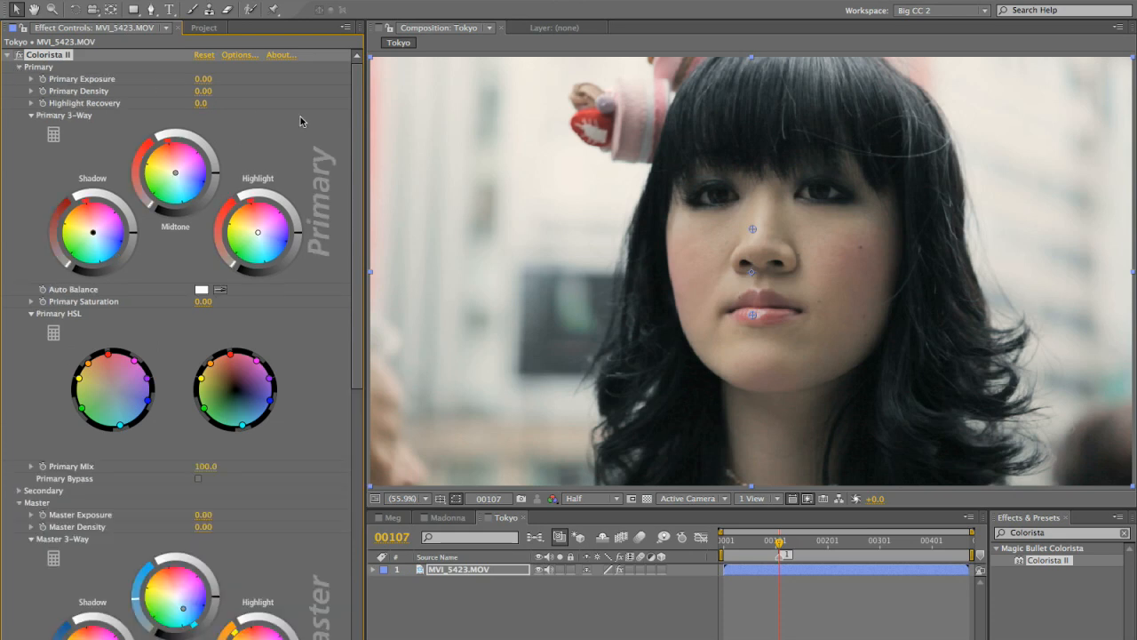
{"action": "mouse_move", "coordinate": [159, 110]}
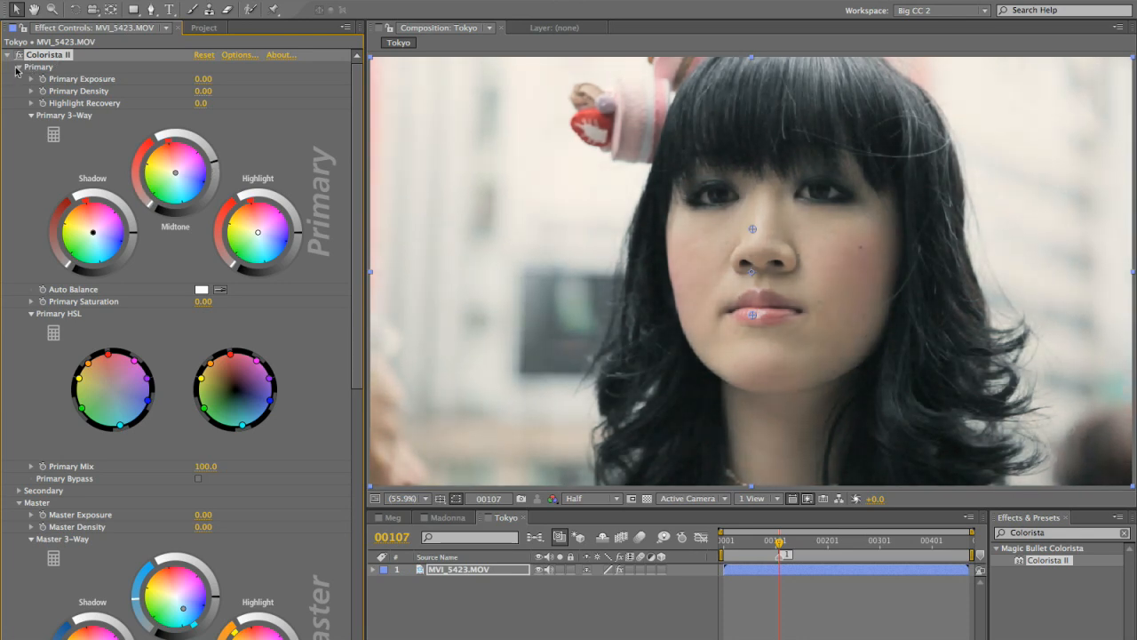
Show Colorista II's Secondary settings for the Tokyo clip.
{"action": "left_click", "coordinate": [19, 67]}
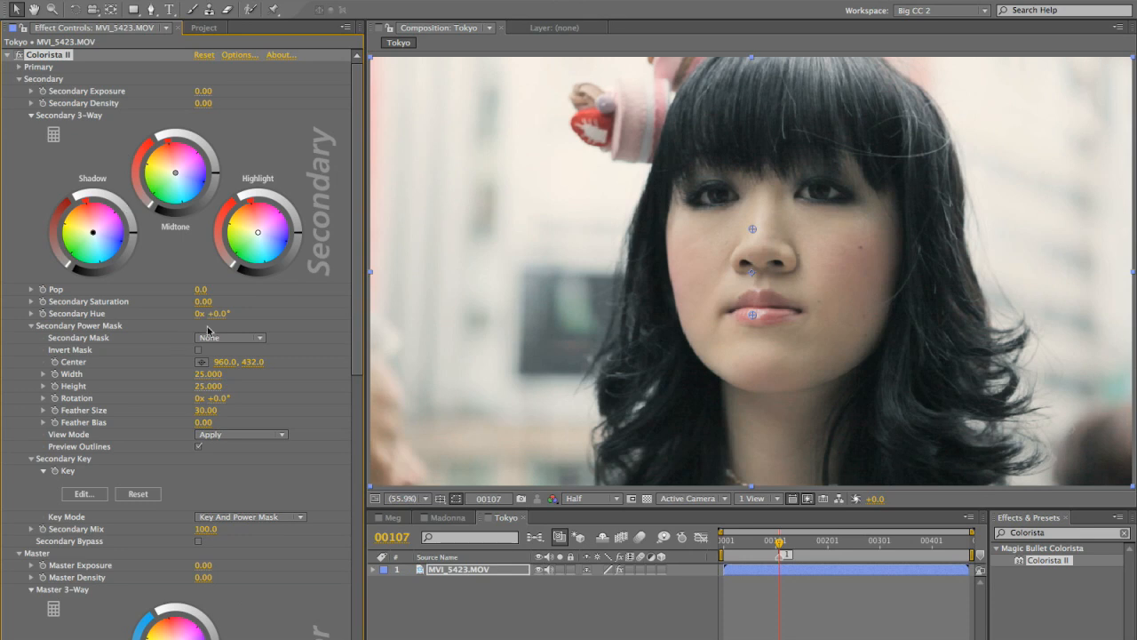
Switch the secondary mask to an ellipse and stretch it around the woman's face.
{"action": "left_click", "coordinate": [229, 338]}
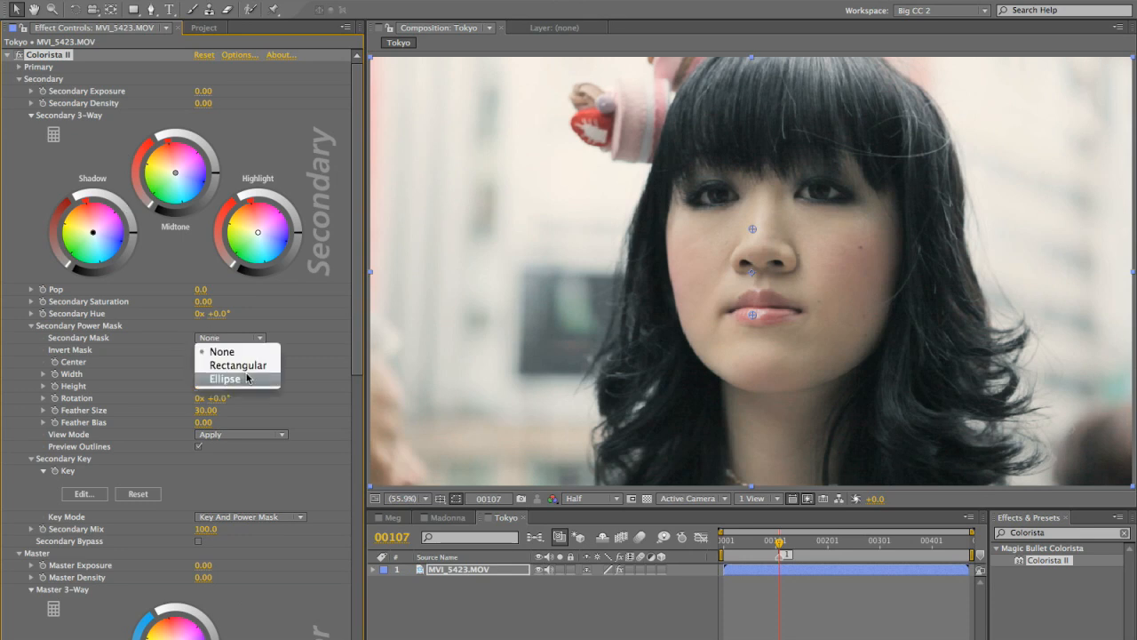
{"action": "left_click", "coordinate": [223, 379]}
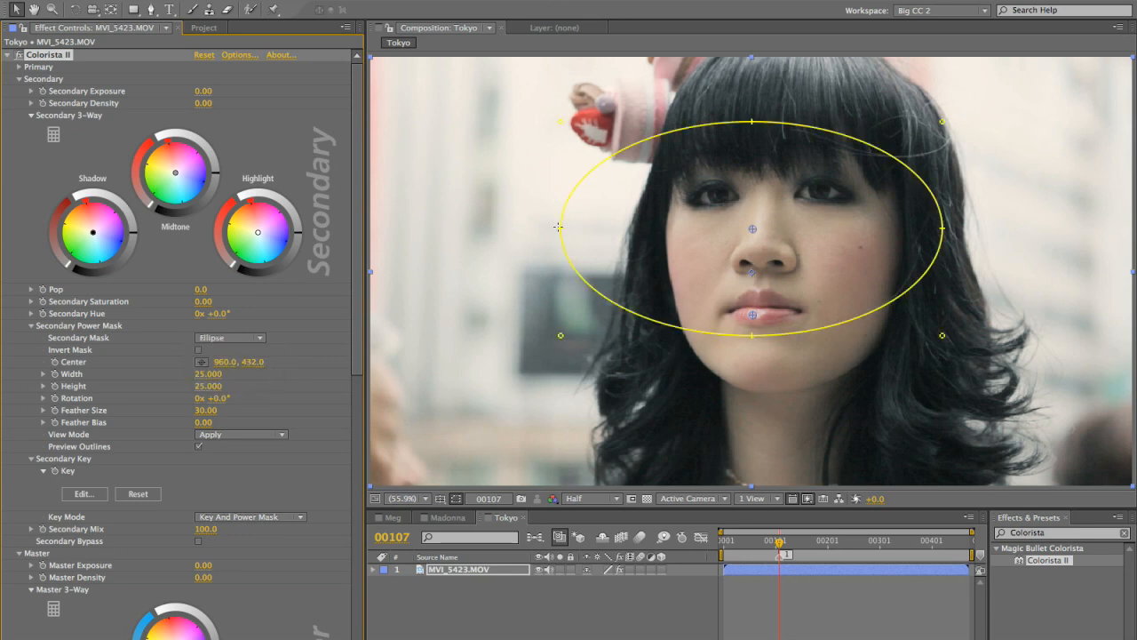
{"action": "left_click_drag", "start_coordinate": [560, 228], "coordinate": [653, 229]}
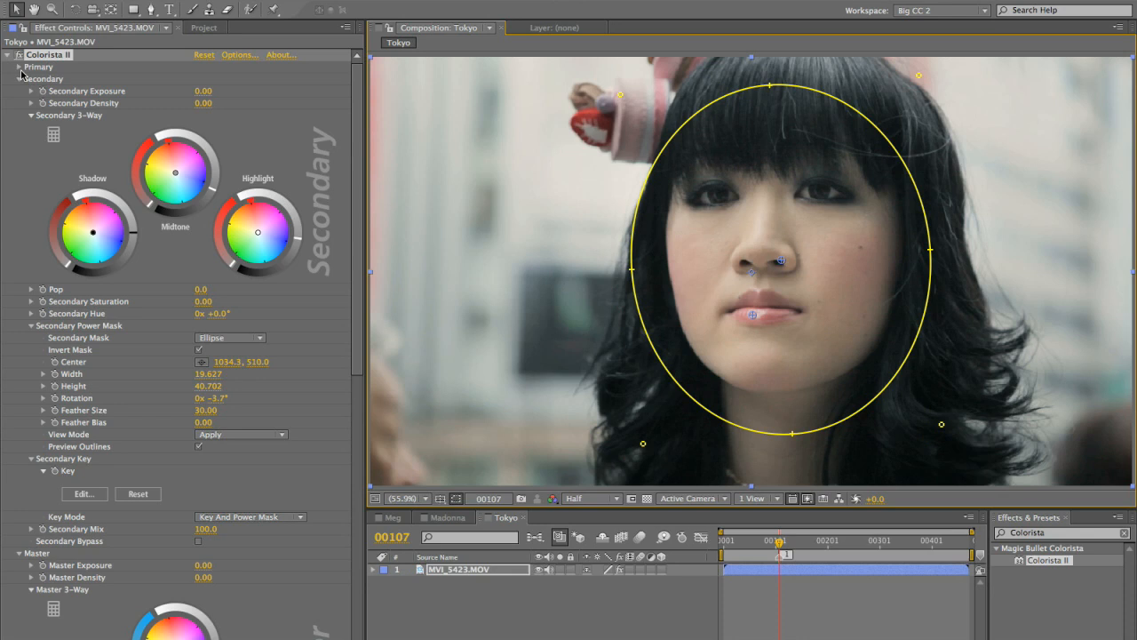
{"action": "left_click", "coordinate": [19, 67]}
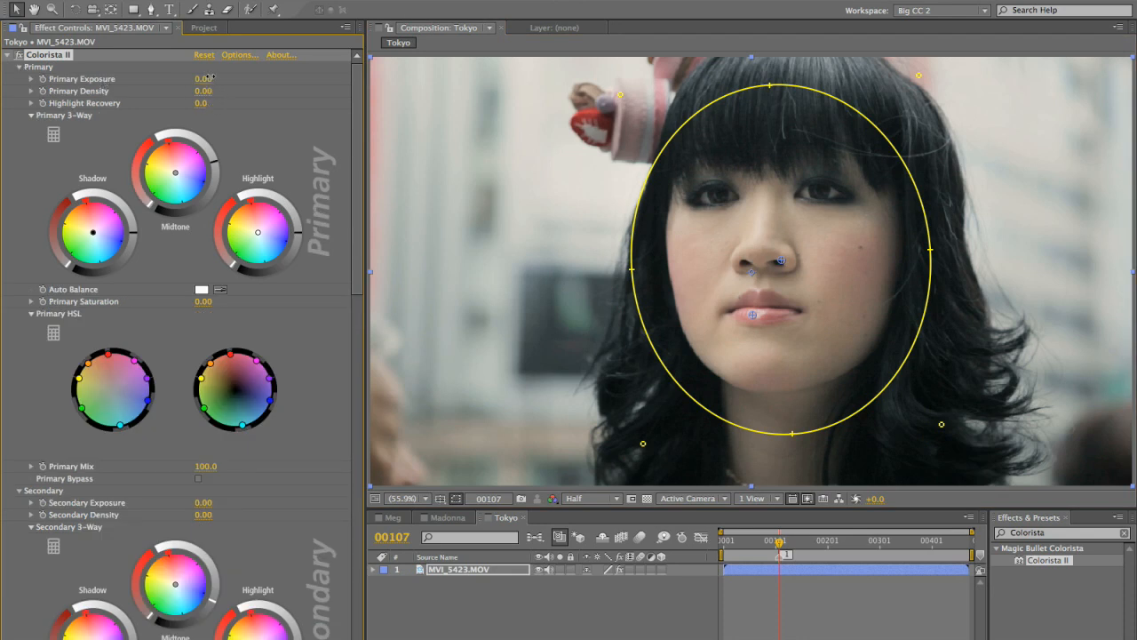
Raise the Tokyo clip's primary exposure to 0.35.
{"action": "left_click_drag", "start_coordinate": [203, 79], "coordinate": [211, 79]}
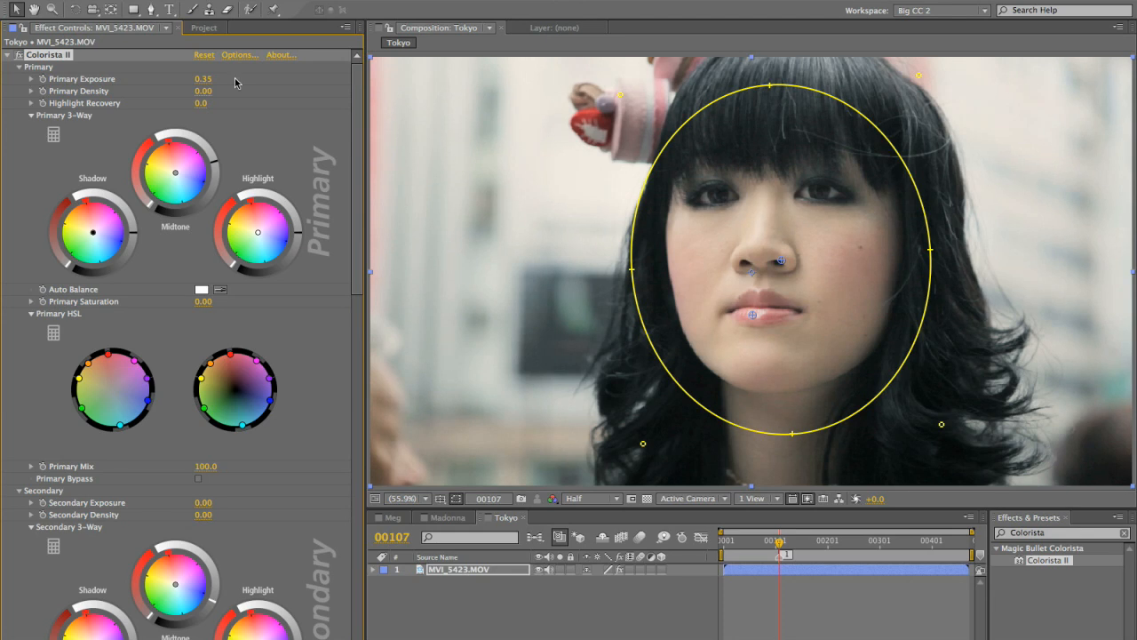
{"action": "mouse_move", "coordinate": [11, 68]}
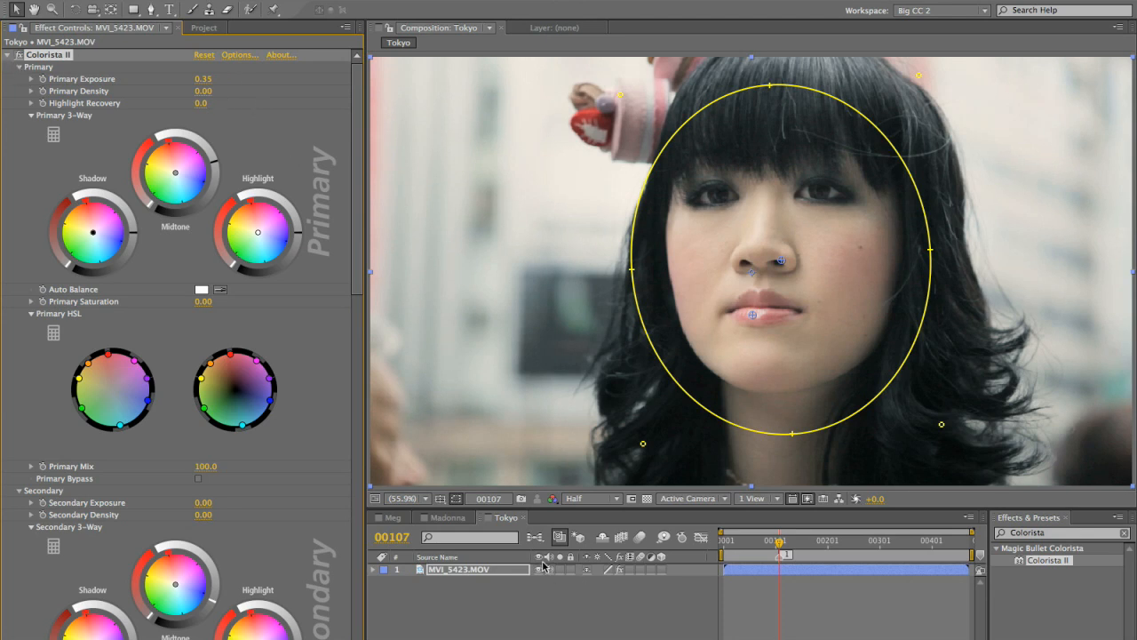
{"action": "mouse_move", "coordinate": [539, 557]}
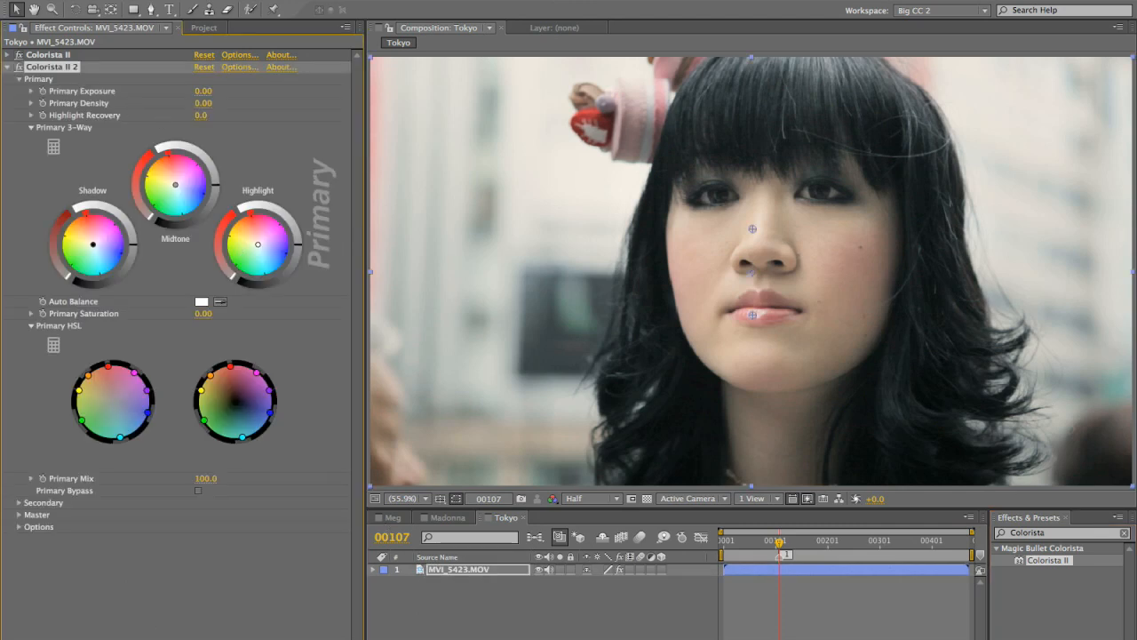
Move the new Colorista II to the top of the stack and rename the effects Skin and Look.
{"action": "left_click", "coordinate": [7, 54]}
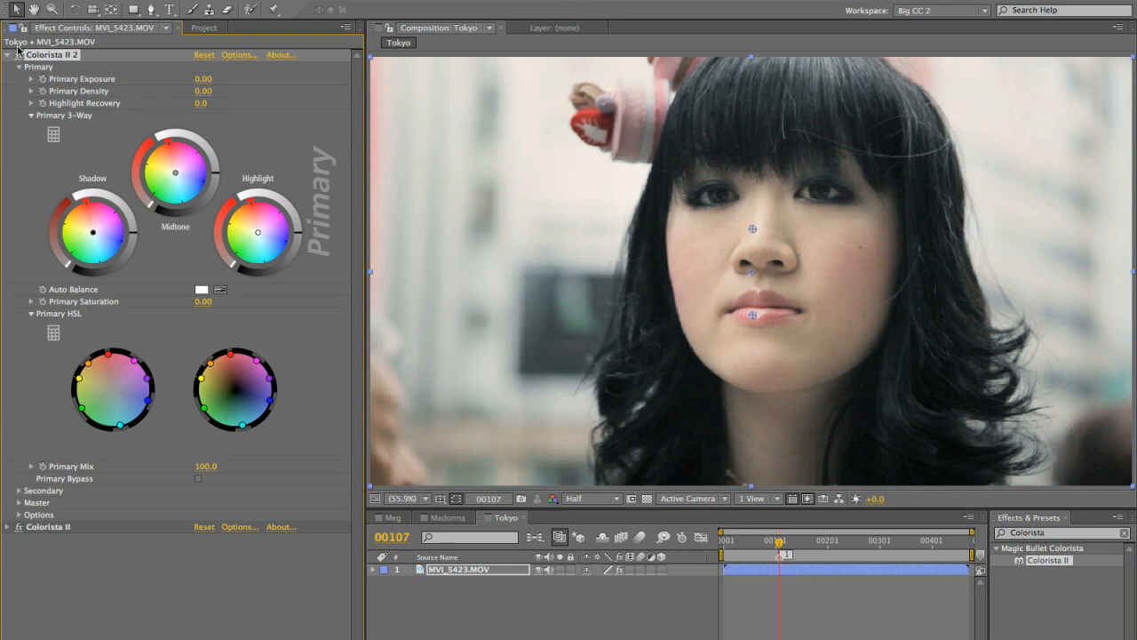
{"action": "left_click", "coordinate": [20, 67]}
{"action": "type", "text": "S"}
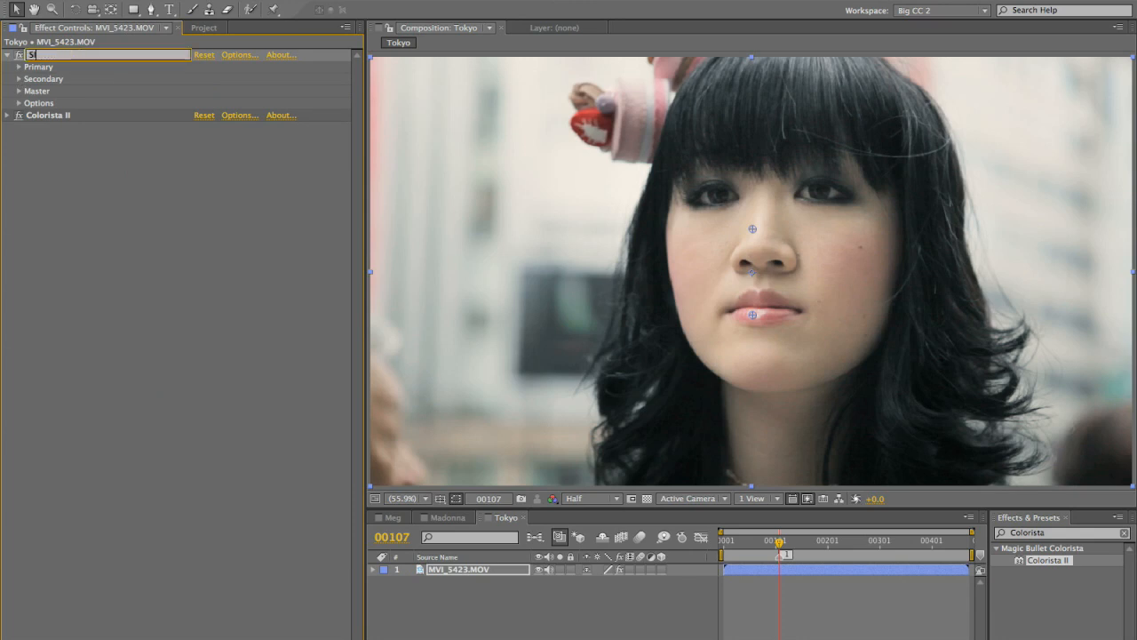
{"action": "type", "text": "kin"}
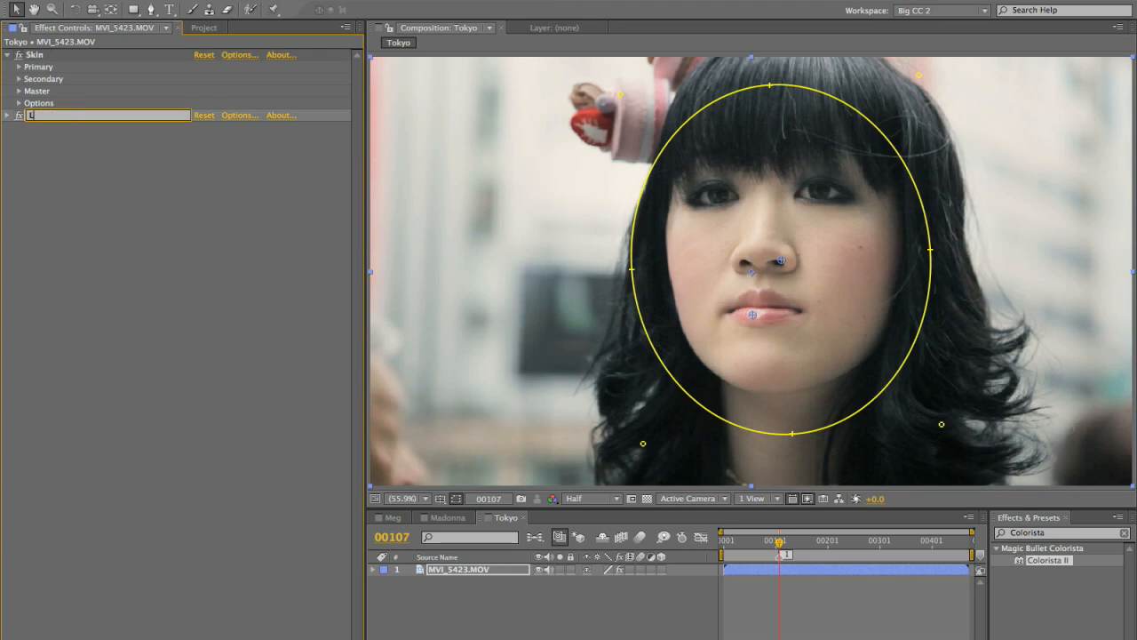
{"action": "type", "text": "Look"}
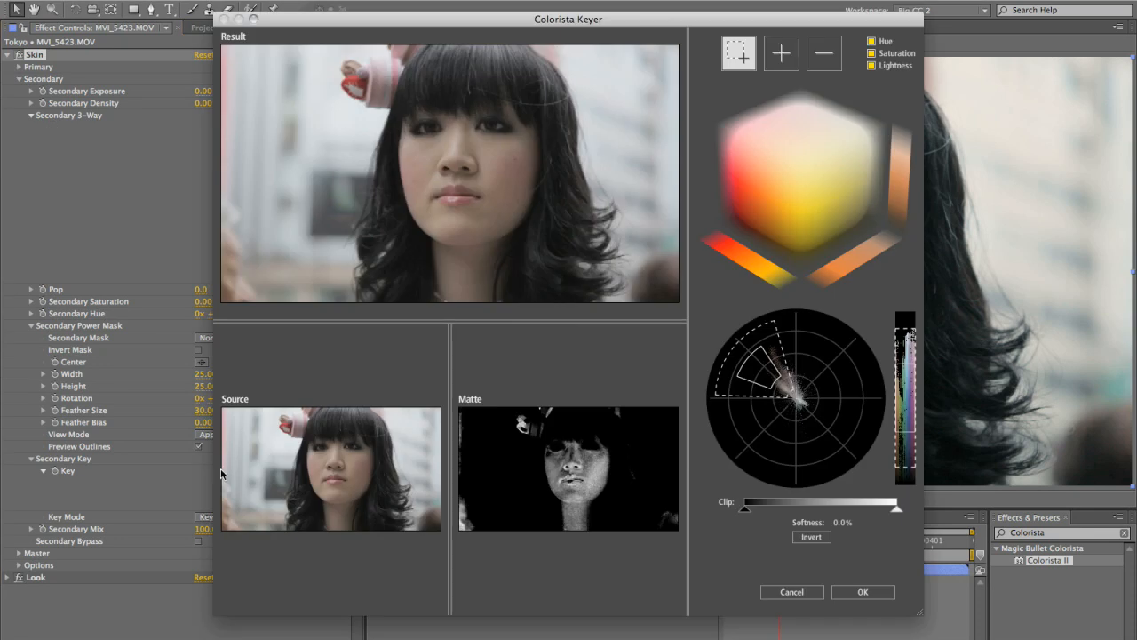
Key the skin matte by sampling the cheek and adding the neck's skin tone.
{"action": "left_click", "coordinate": [517, 192]}
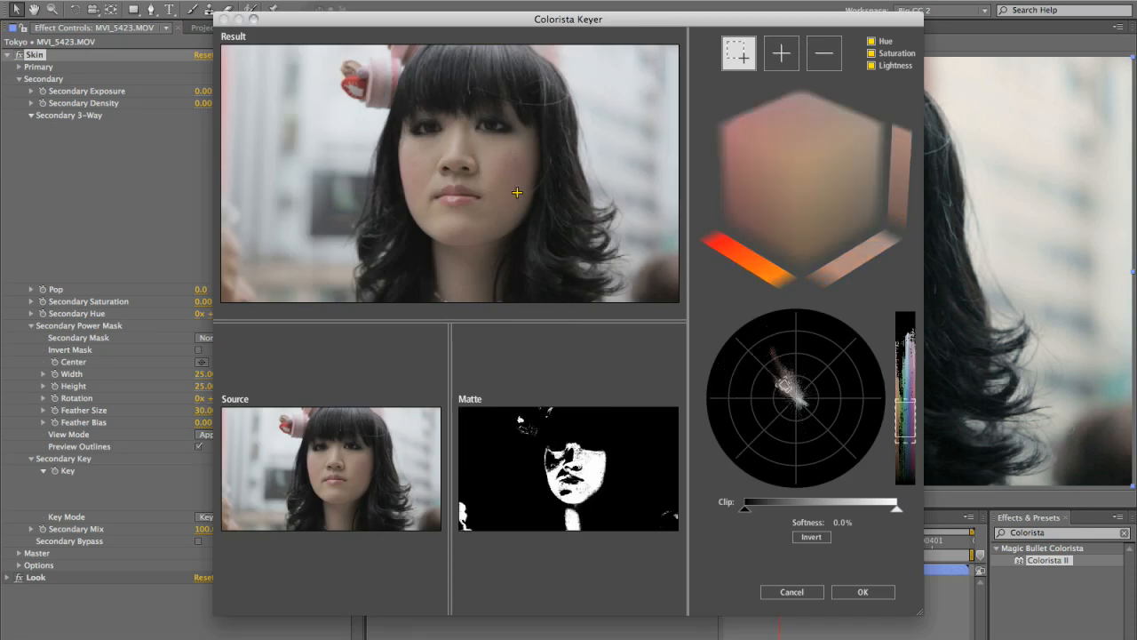
{"action": "left_click", "coordinate": [781, 53]}
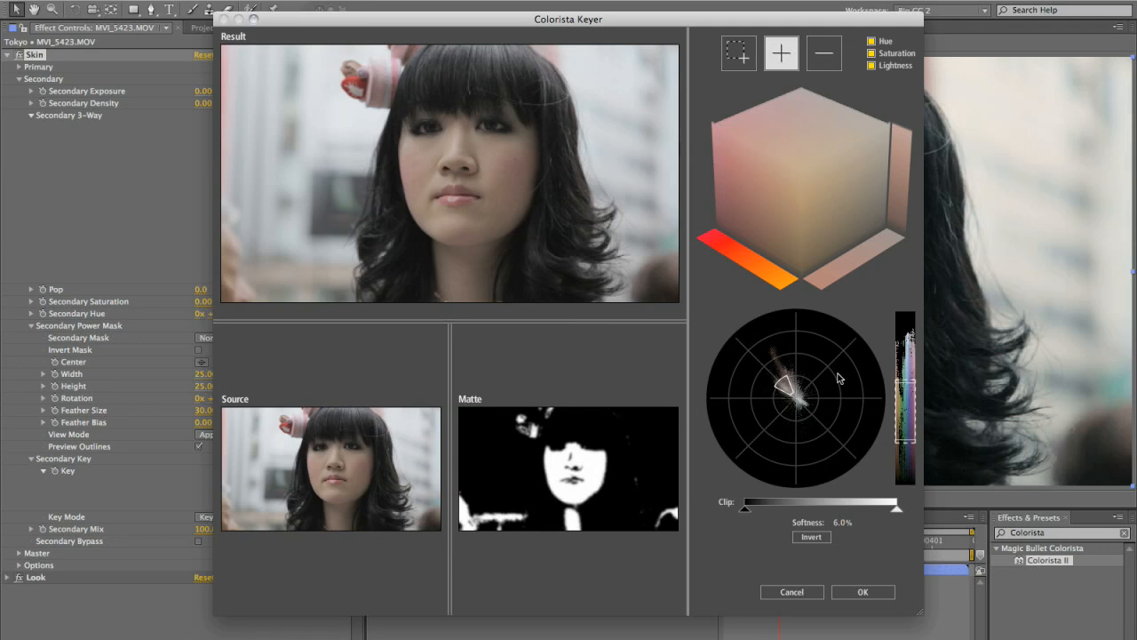
{"action": "mouse_move", "coordinate": [289, 287]}
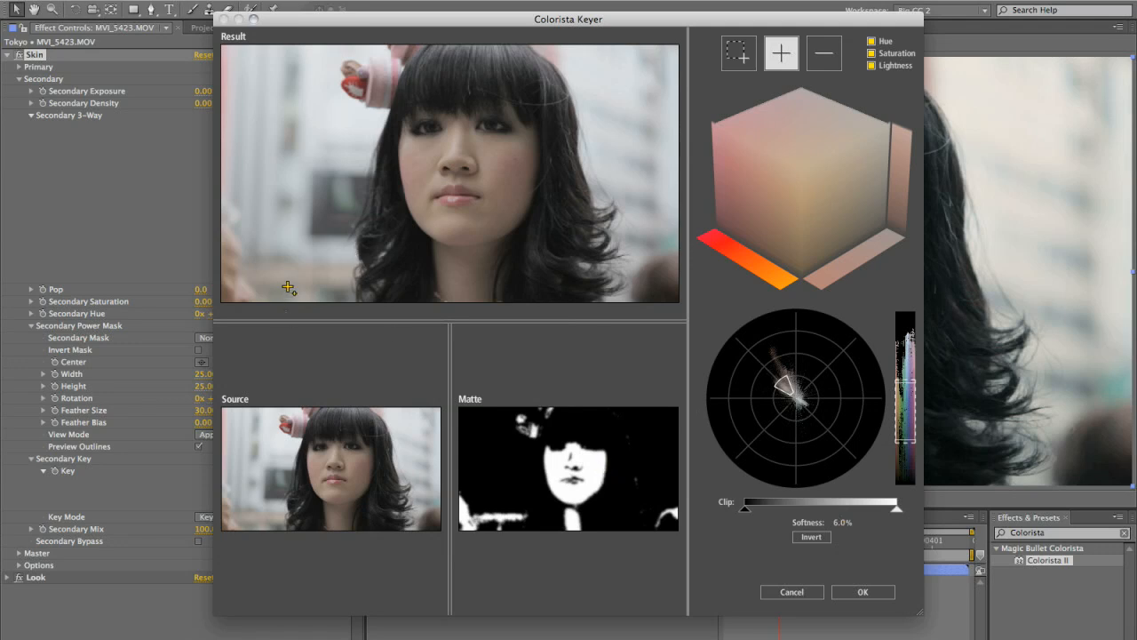
{"action": "mouse_move", "coordinate": [433, 297]}
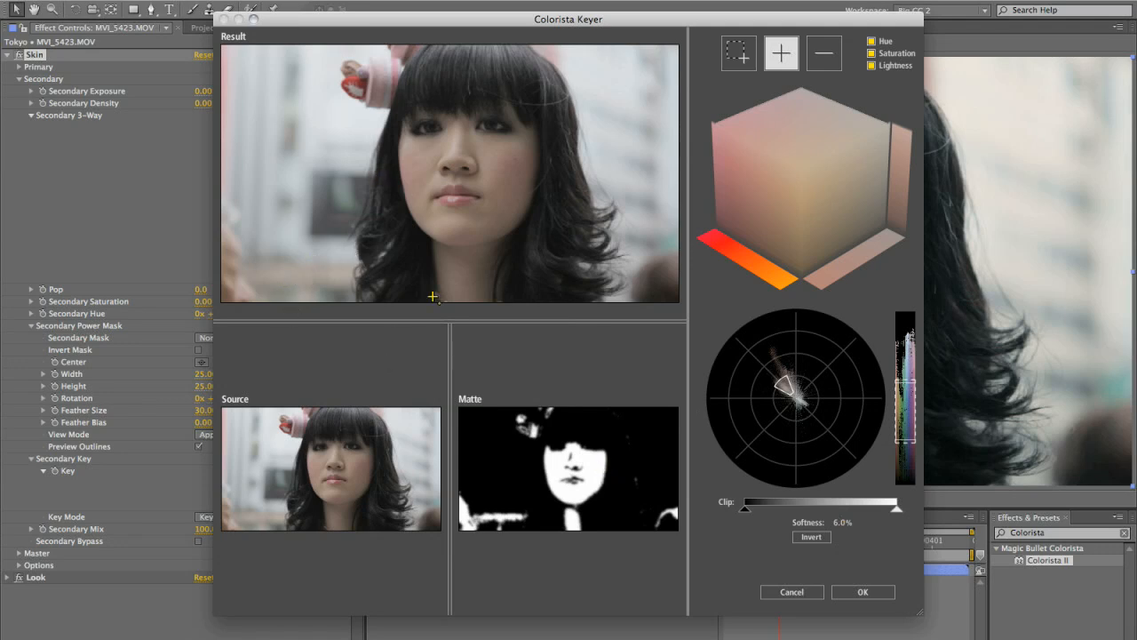
{"action": "left_click", "coordinate": [861, 592]}
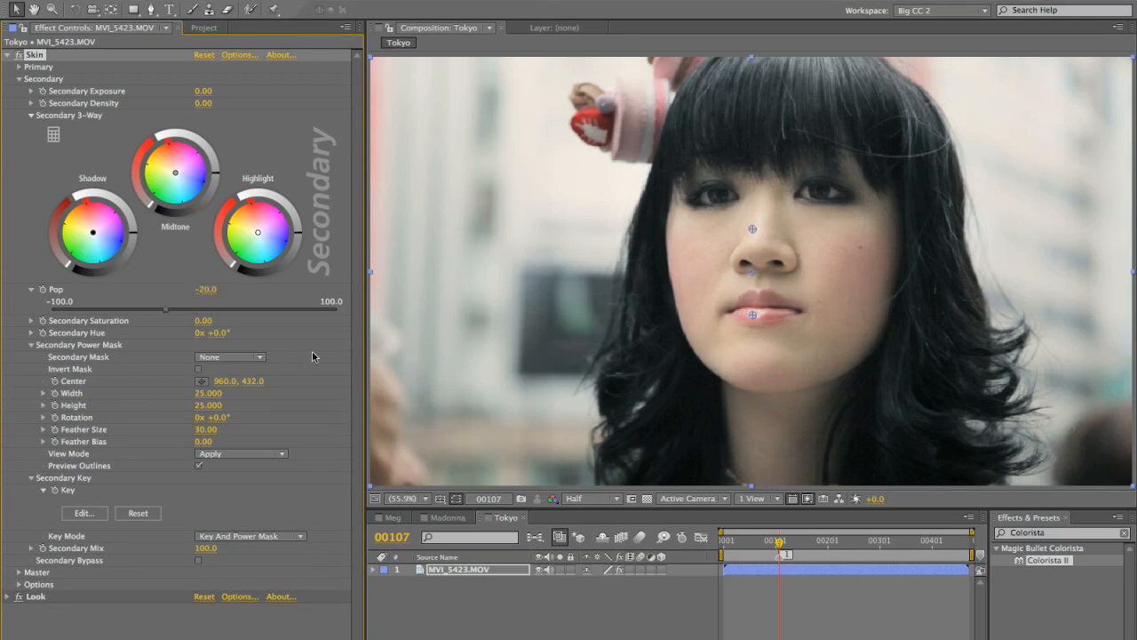
{"action": "mouse_move", "coordinate": [312, 316]}
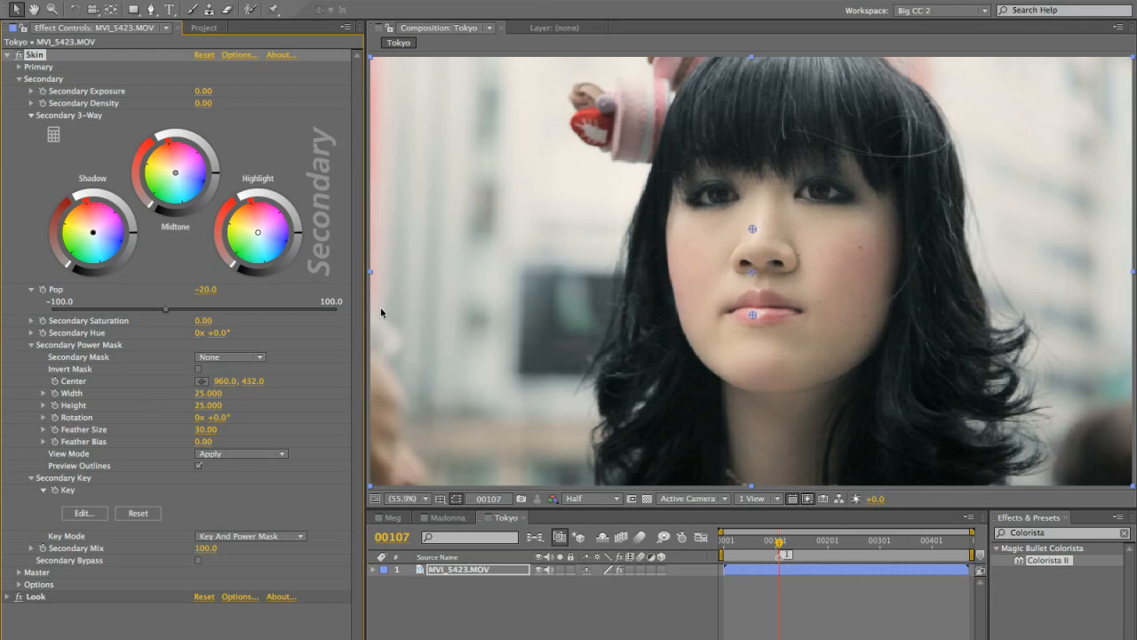
{"action": "mouse_move", "coordinate": [478, 430]}
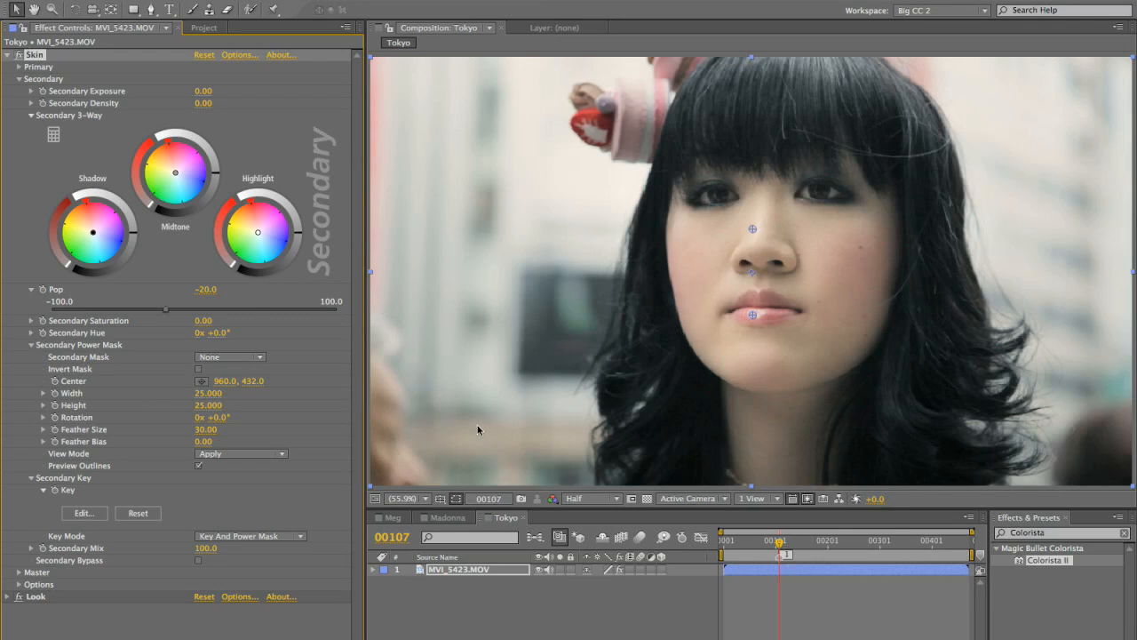
{"action": "mouse_move", "coordinate": [573, 583]}
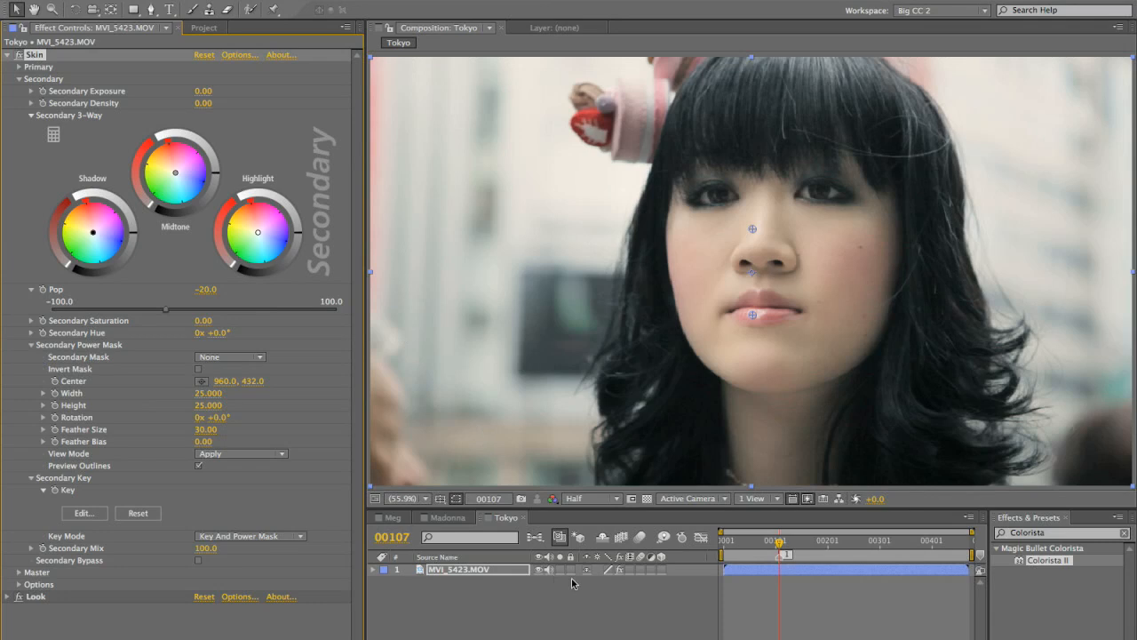
{"action": "mouse_move", "coordinate": [570, 549]}
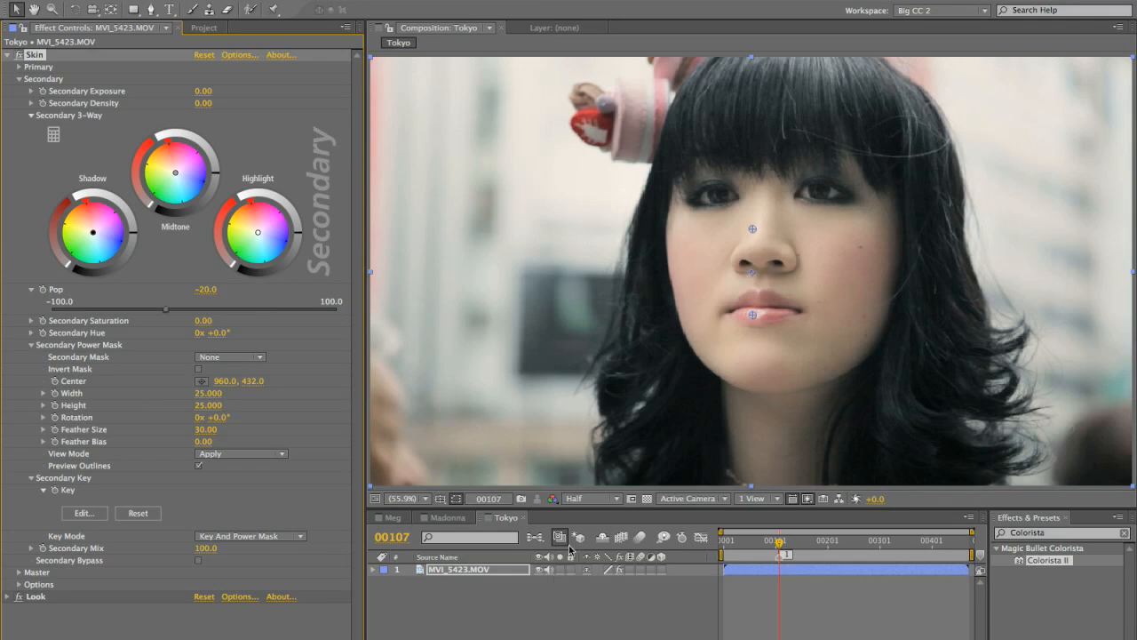
{"action": "mouse_move", "coordinate": [601, 536]}
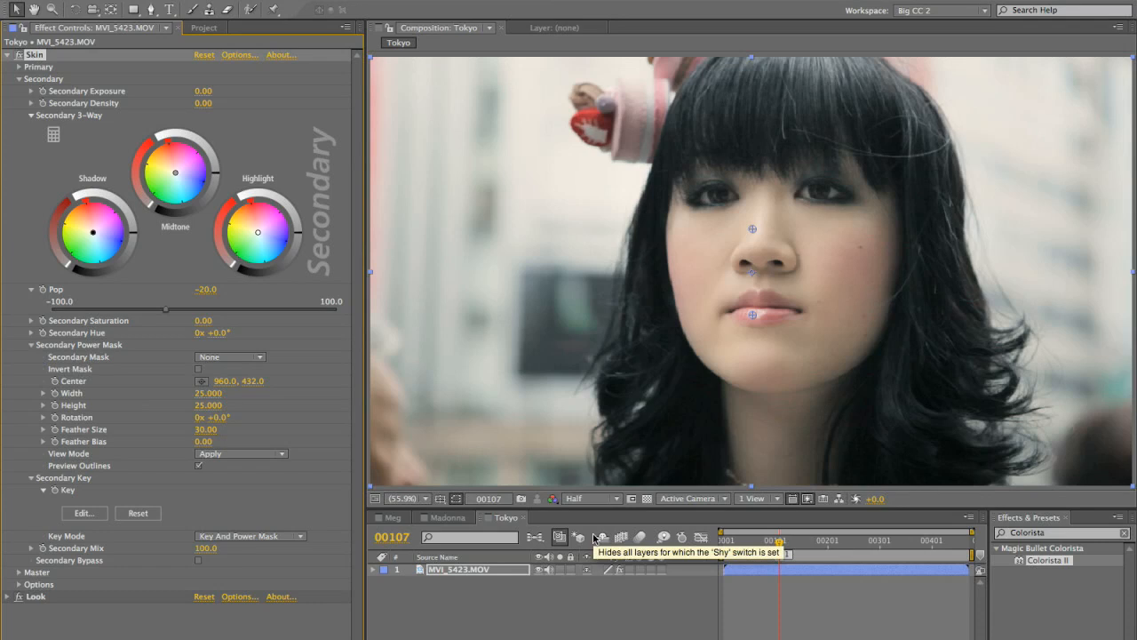
{"action": "mouse_move", "coordinate": [793, 419]}
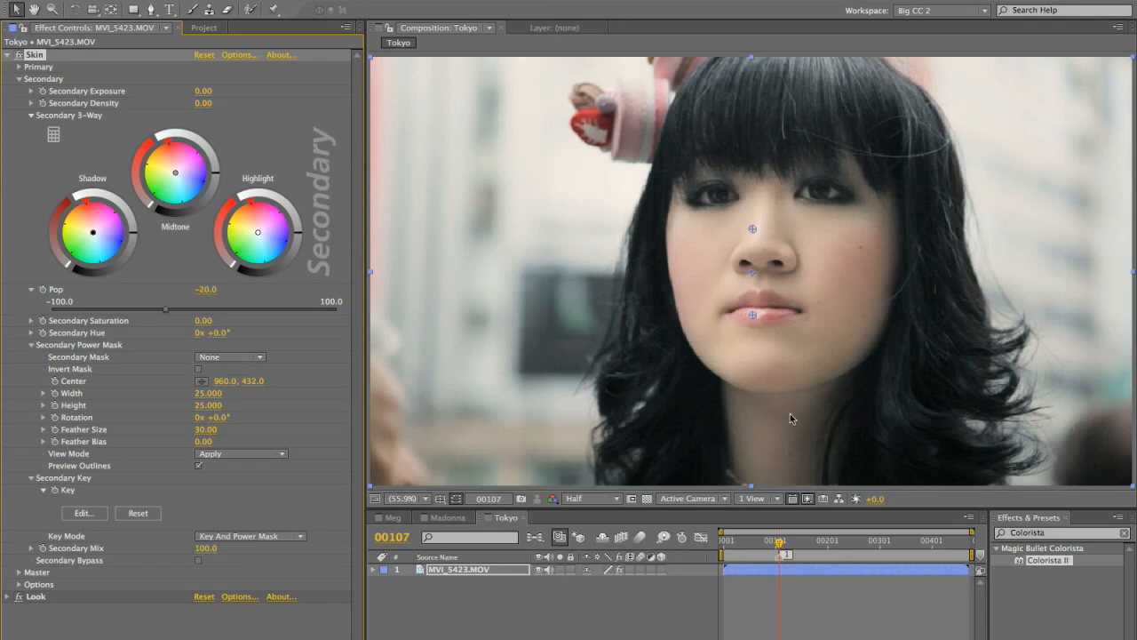
{"action": "mouse_move", "coordinate": [845, 387]}
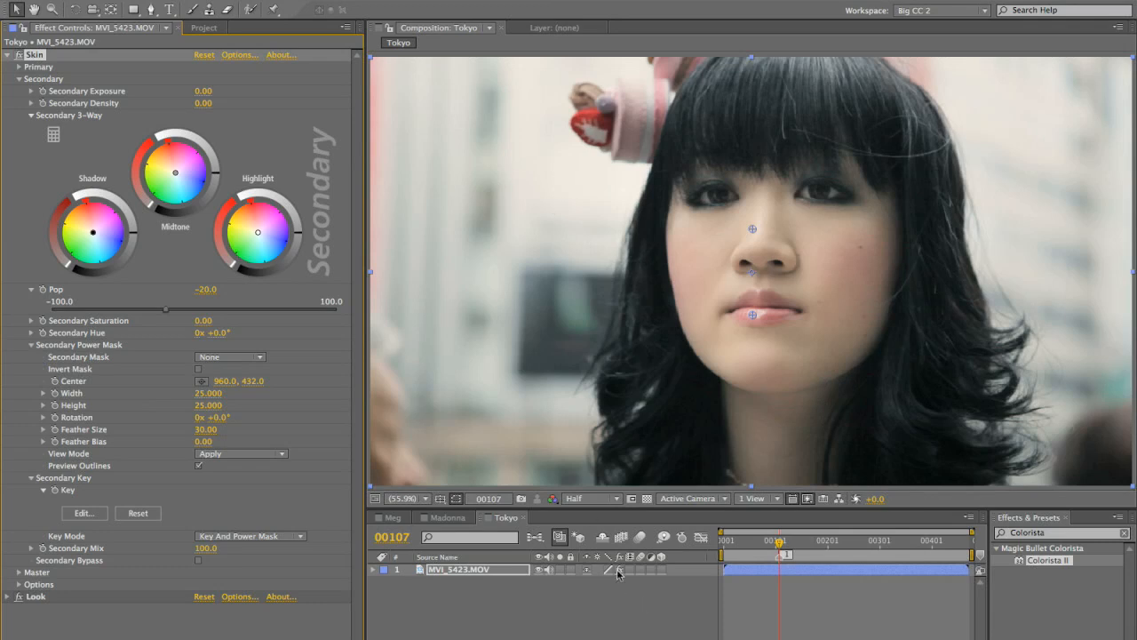
{"action": "mouse_move", "coordinate": [621, 573]}
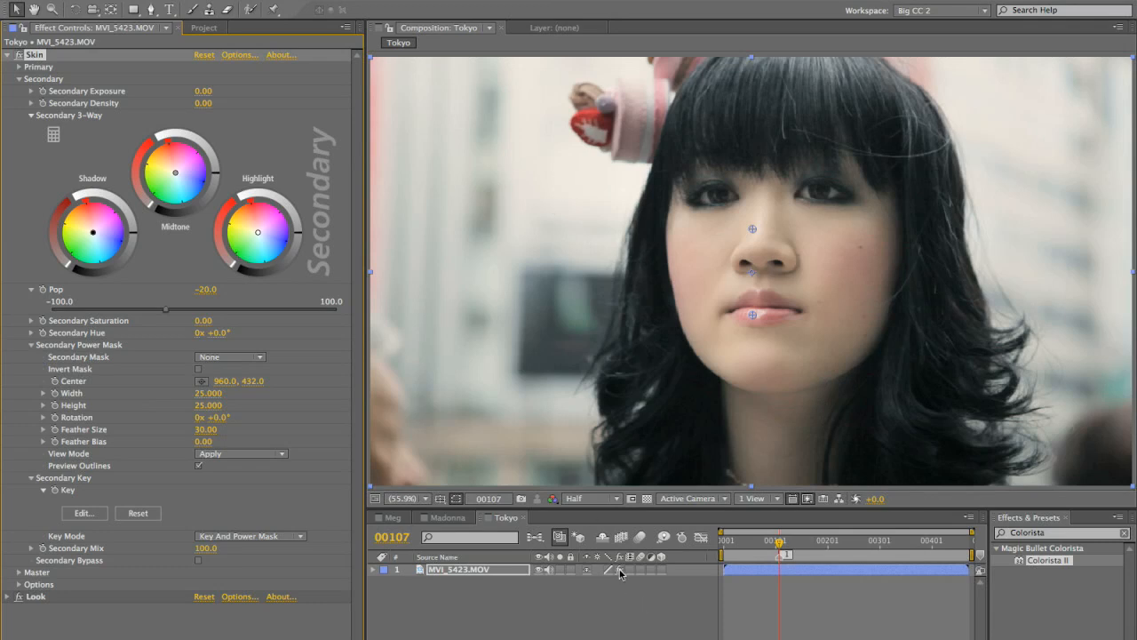